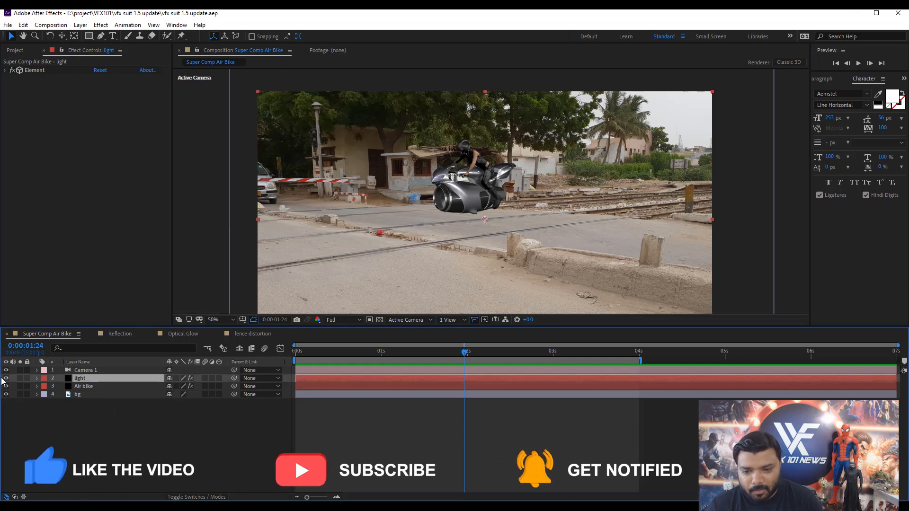
Select the light, Air bike and bg layers and apply RG VFX Supercomp to them.
click(84, 387)
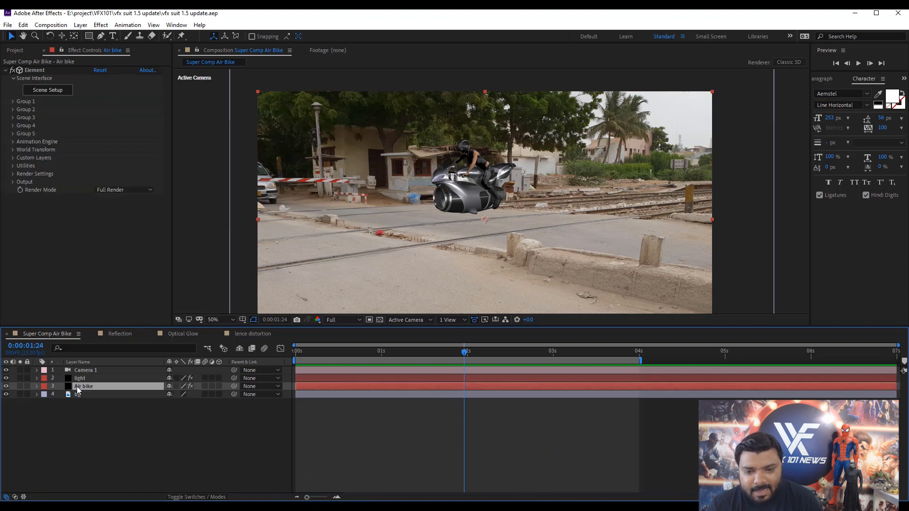
click(79, 378)
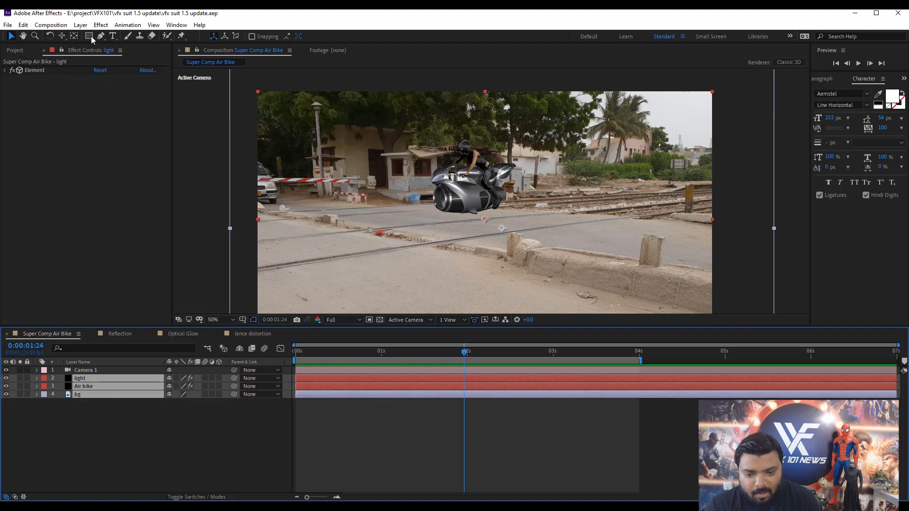
click(127, 25)
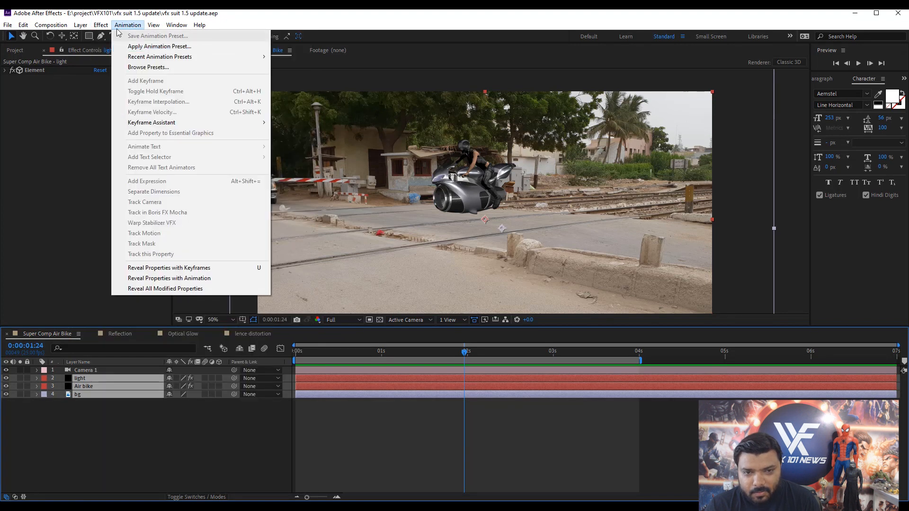
click(101, 25)
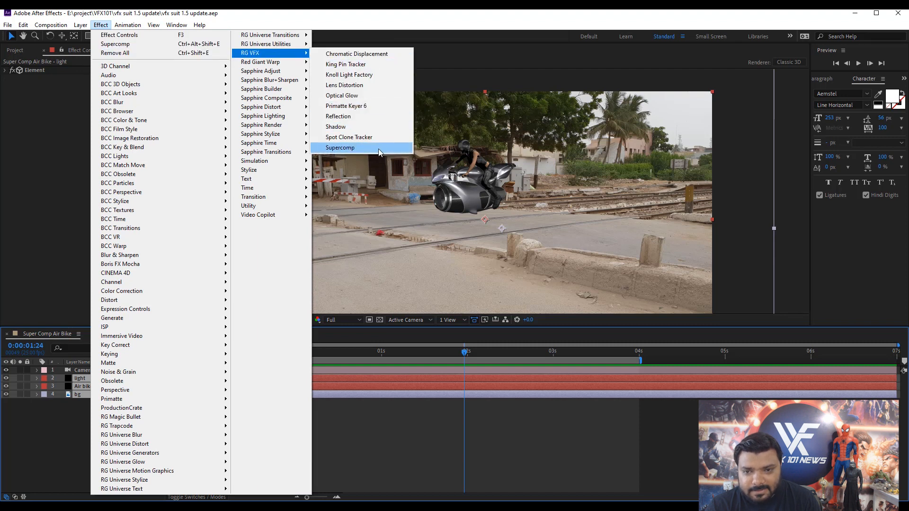
click(340, 148)
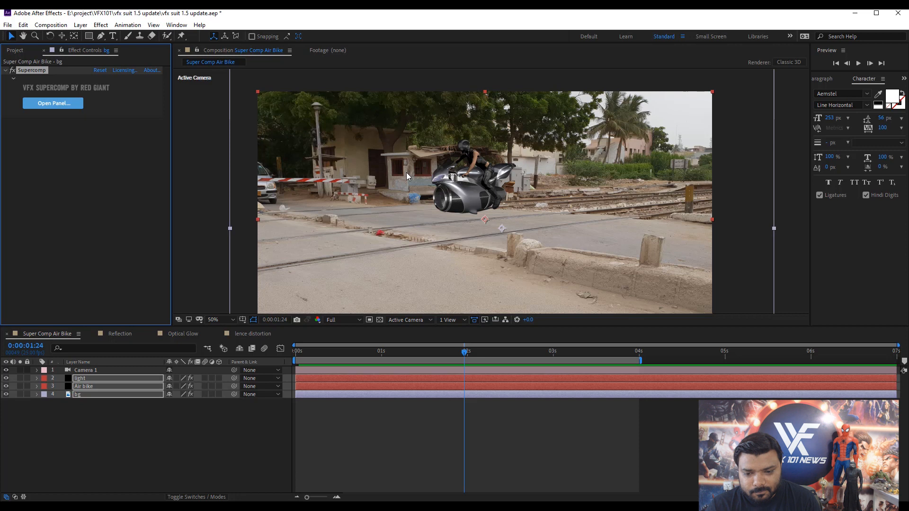
Add Color Correction with Match Background to the Air bike row in Supercomp, then compare the composite with the effect off.
click(53, 102)
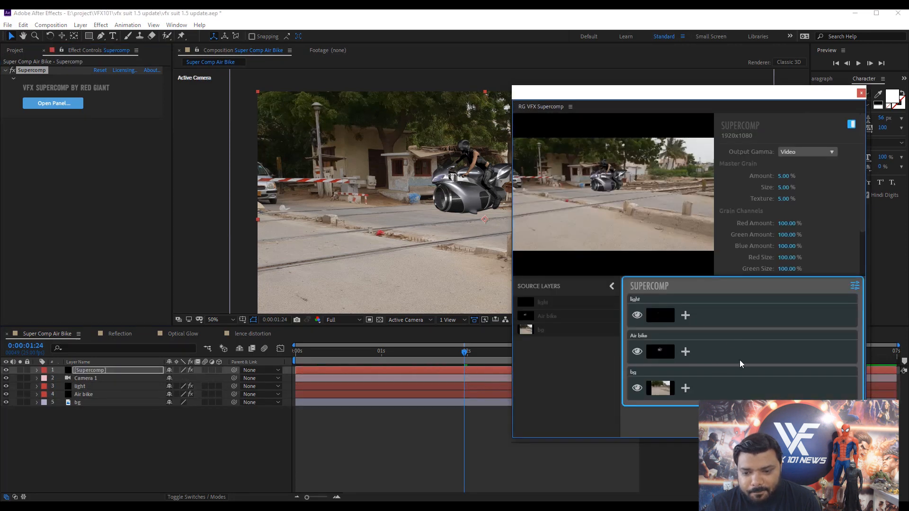
click(638, 335)
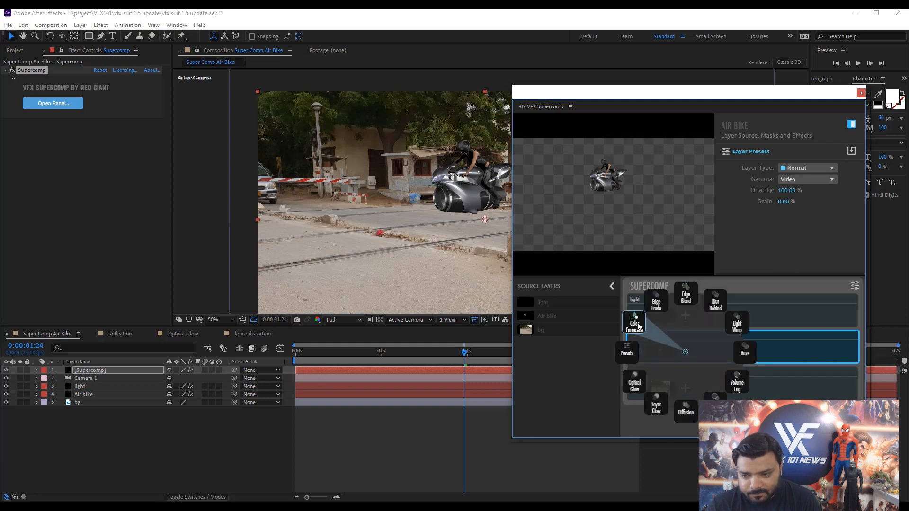
click(634, 323)
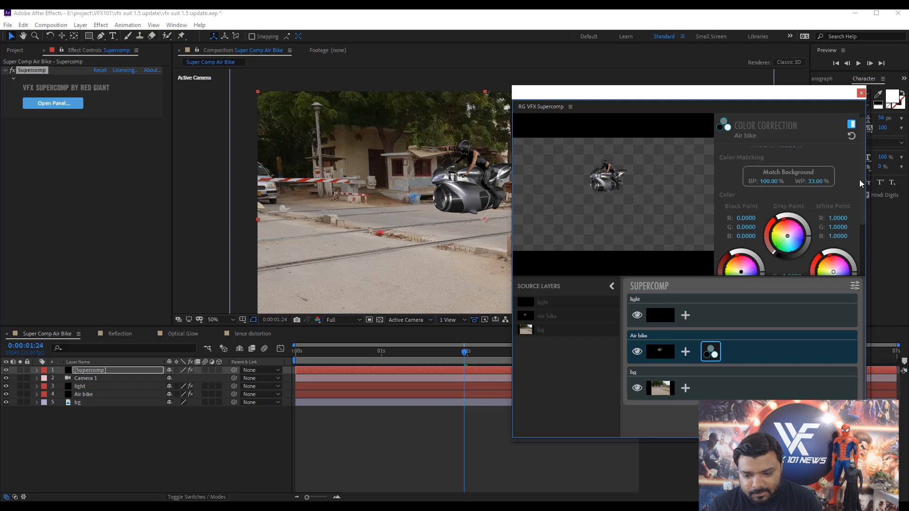
click(787, 174)
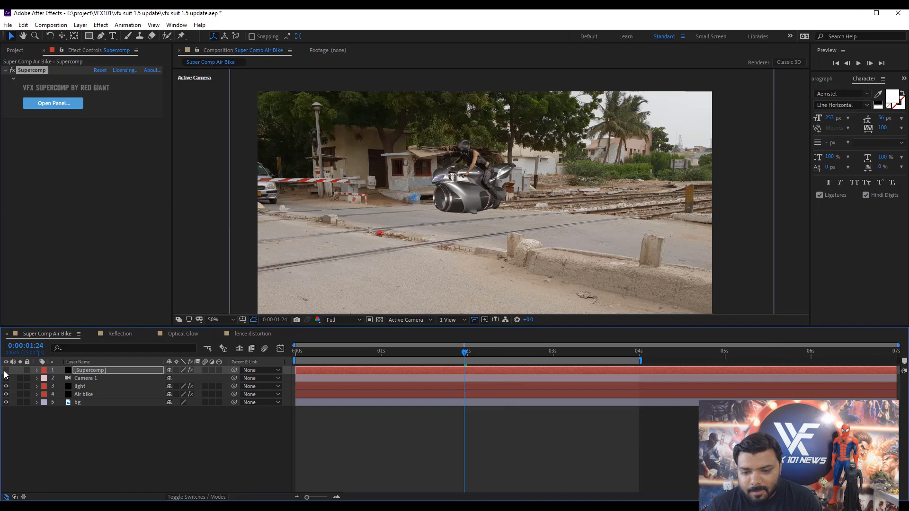
click(6, 370)
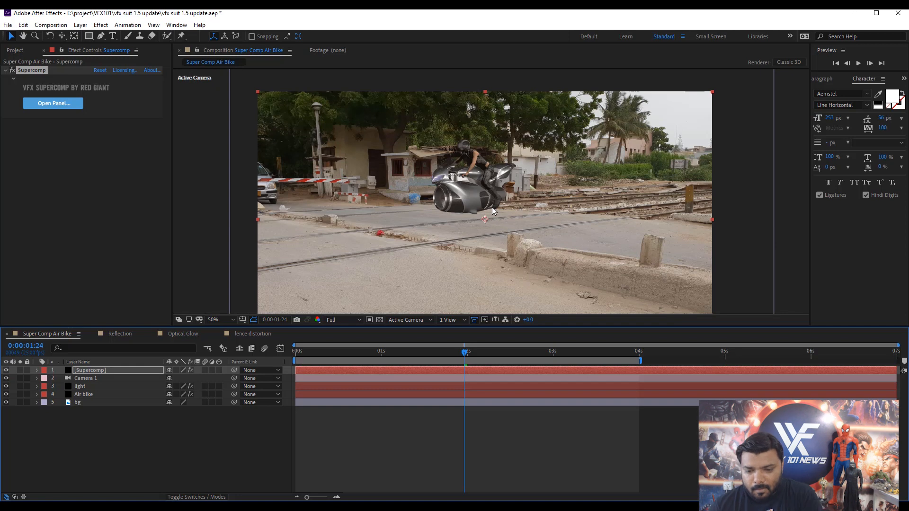
Add an Optical Glow to the light row in Supercomp with Radiate at about 32.3%.
click(53, 102)
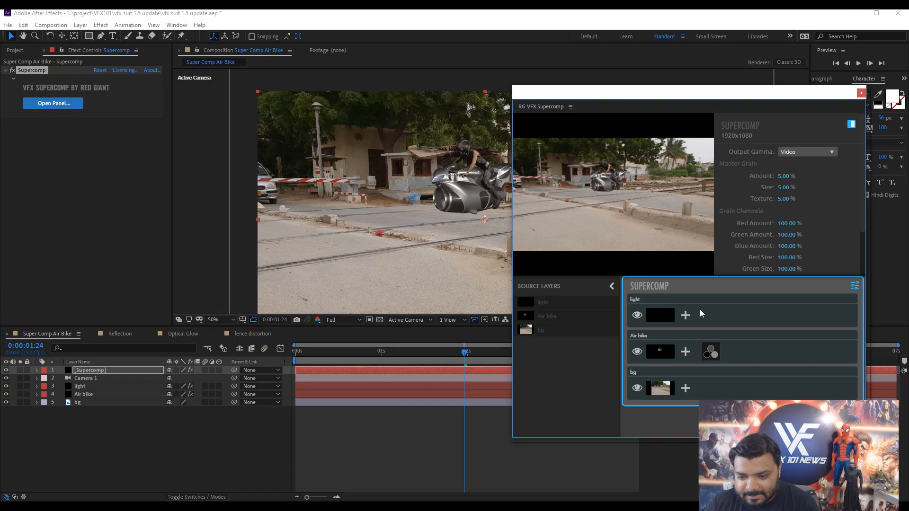
click(686, 314)
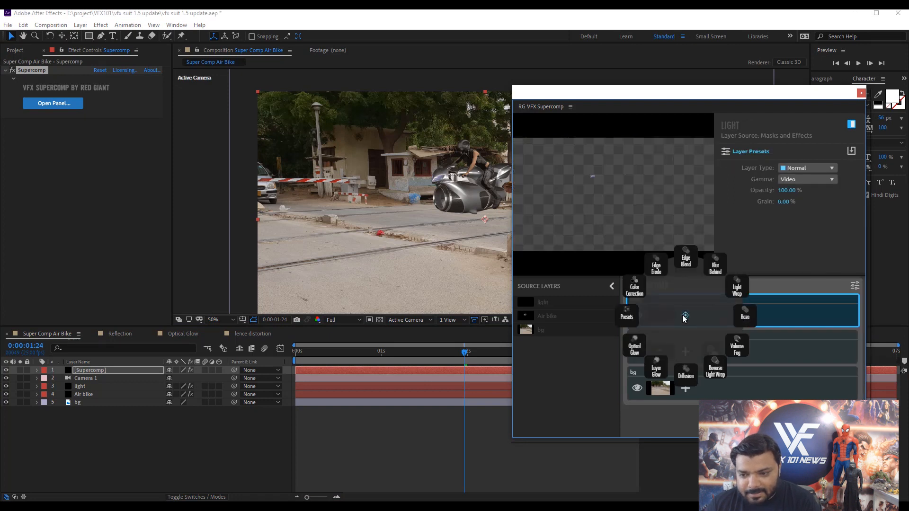
click(635, 341)
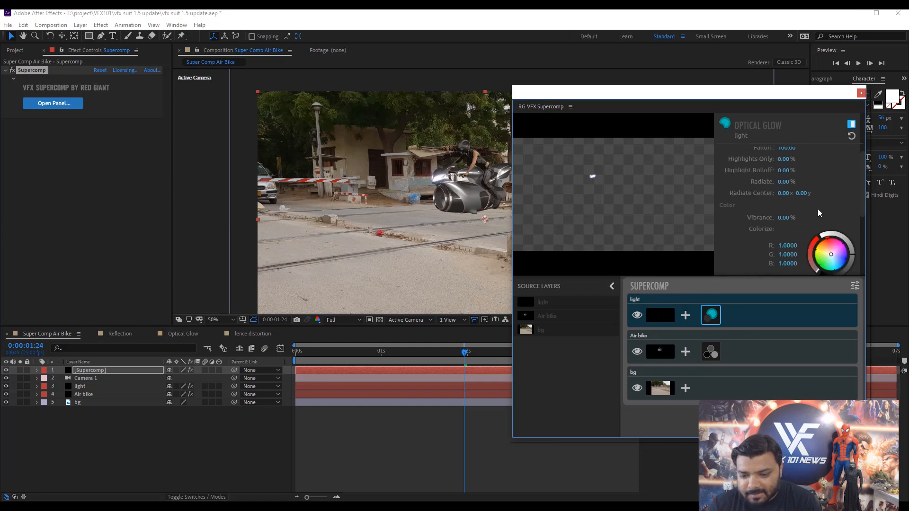
drag(785, 182, 797, 182)
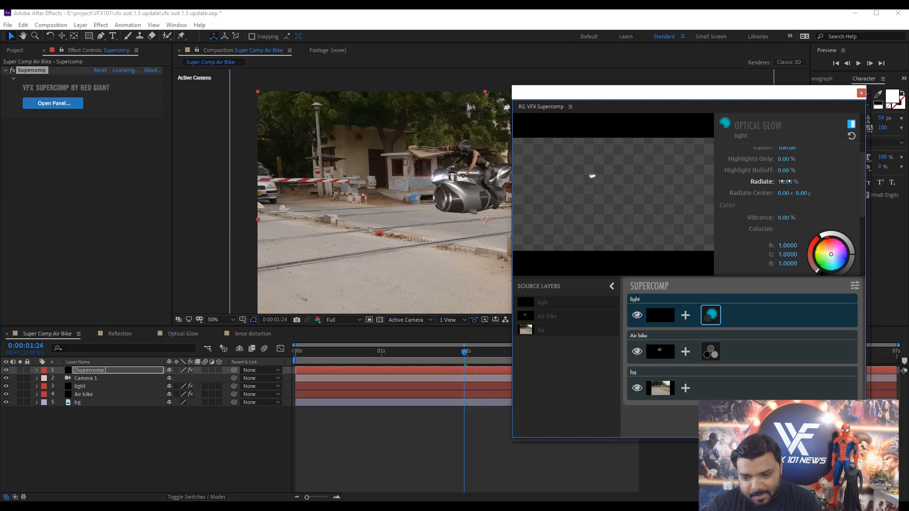
drag(786, 182, 787, 182)
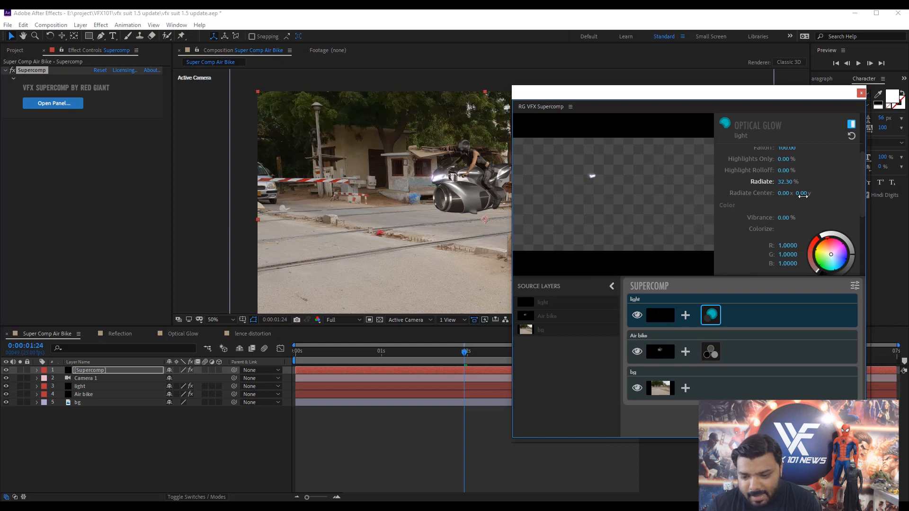
Shift the glow's Radiate Center onto the bike's headlight and close the Supercomp window.
drag(784, 193, 766, 193)
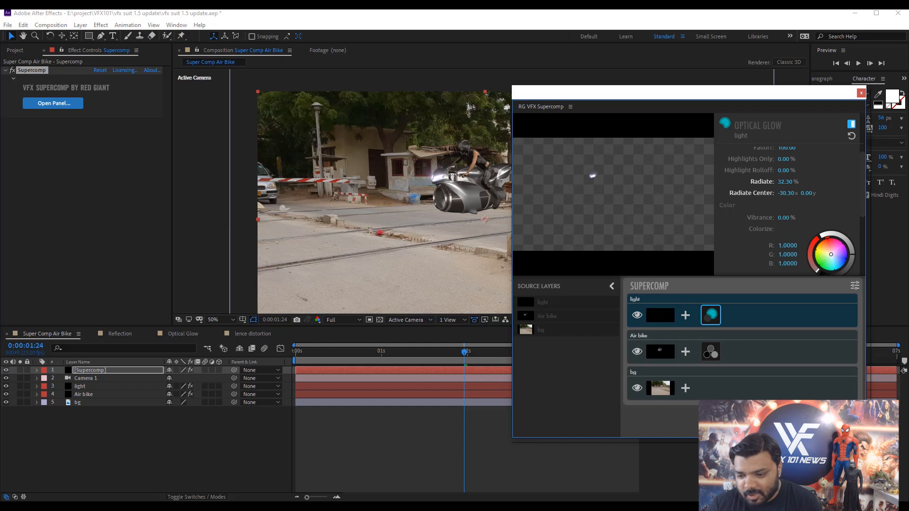
drag(785, 193, 800, 193)
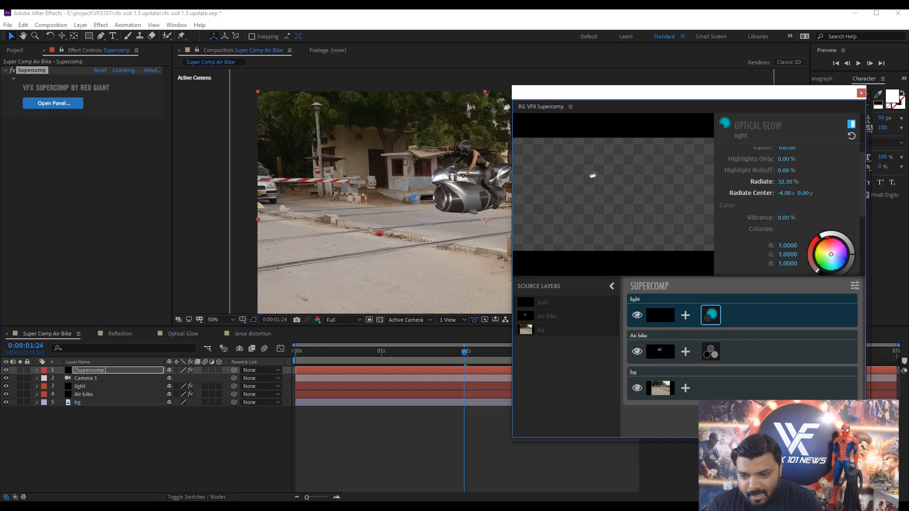
drag(783, 193, 795, 193)
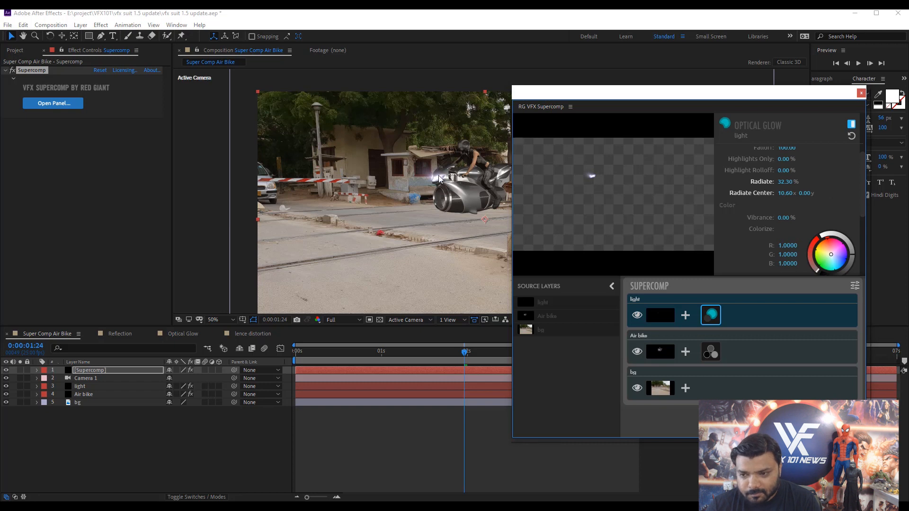
click(785, 193)
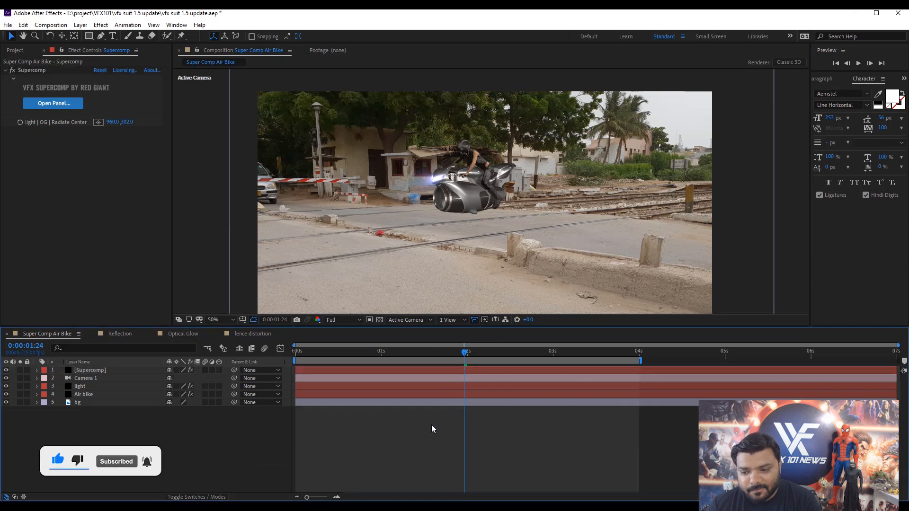
Apply the RG VFX Shadow effect to the Air bike layer and place its plane on the road beneath the bike.
click(83, 394)
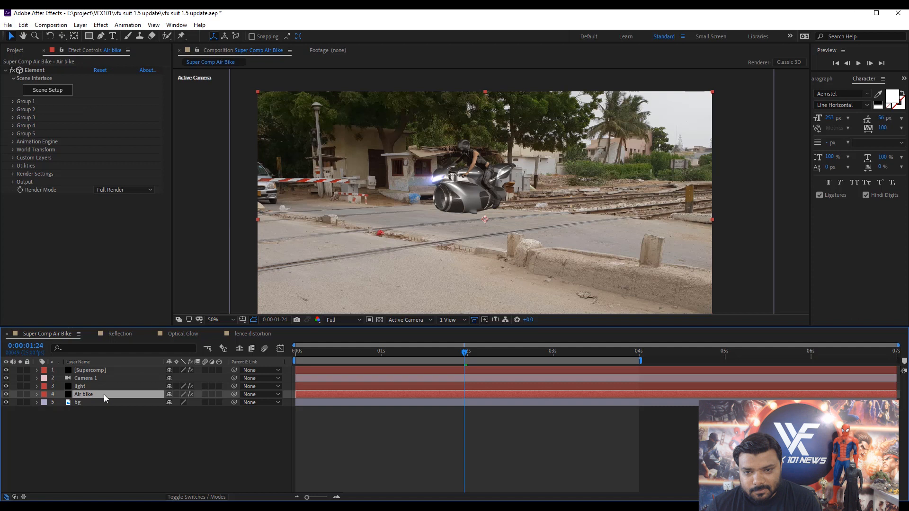
mouse_move(481, 219)
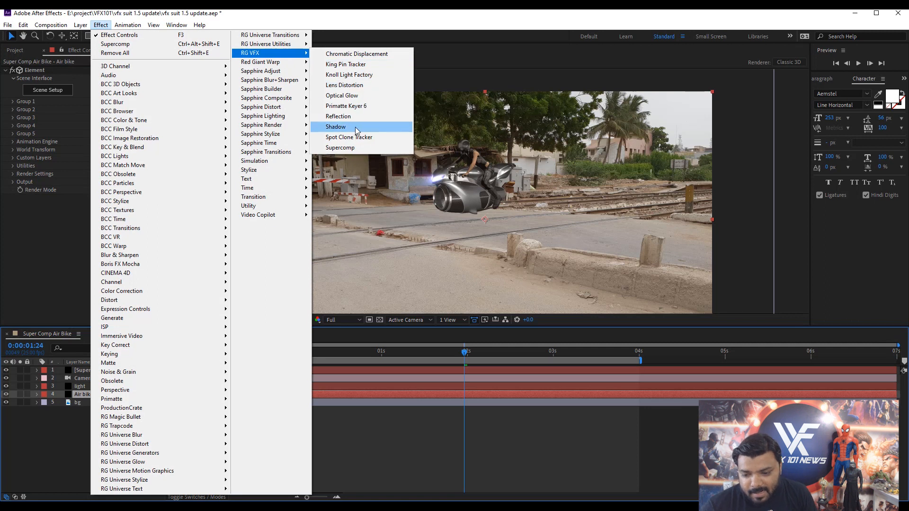
click(335, 126)
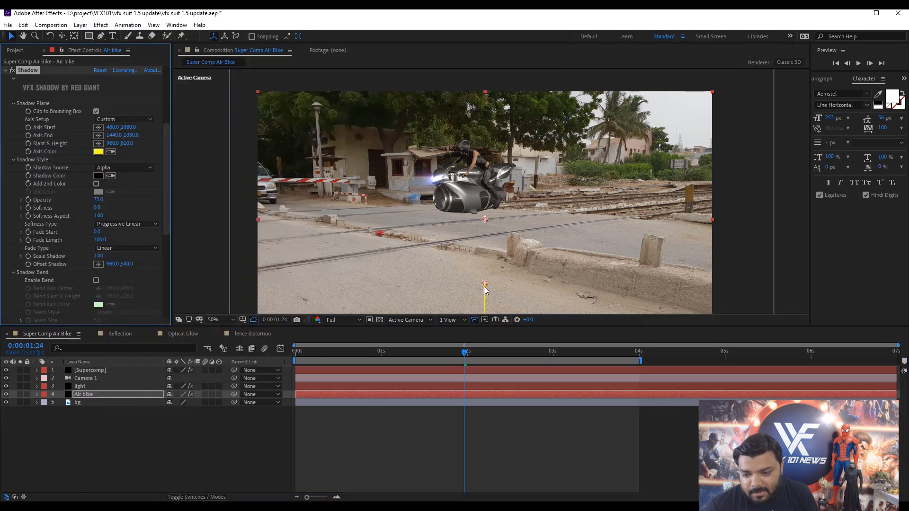
click(213, 319)
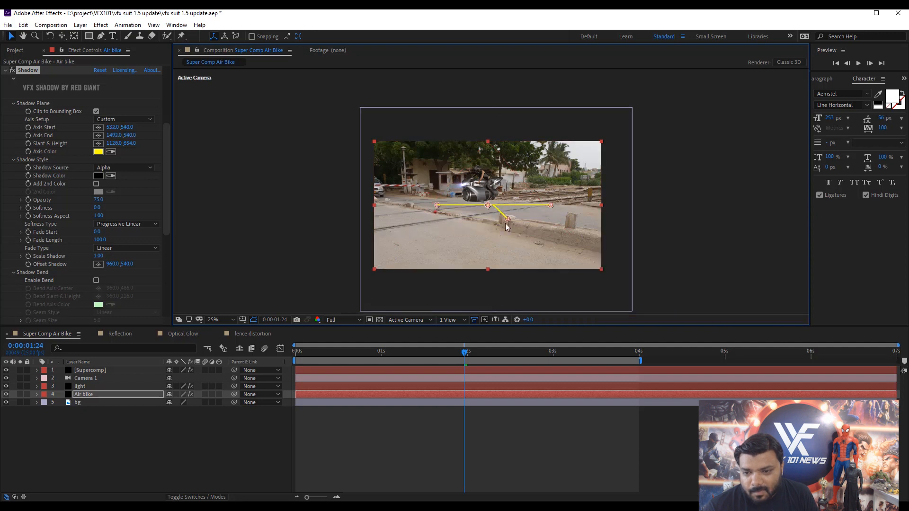
click(213, 319)
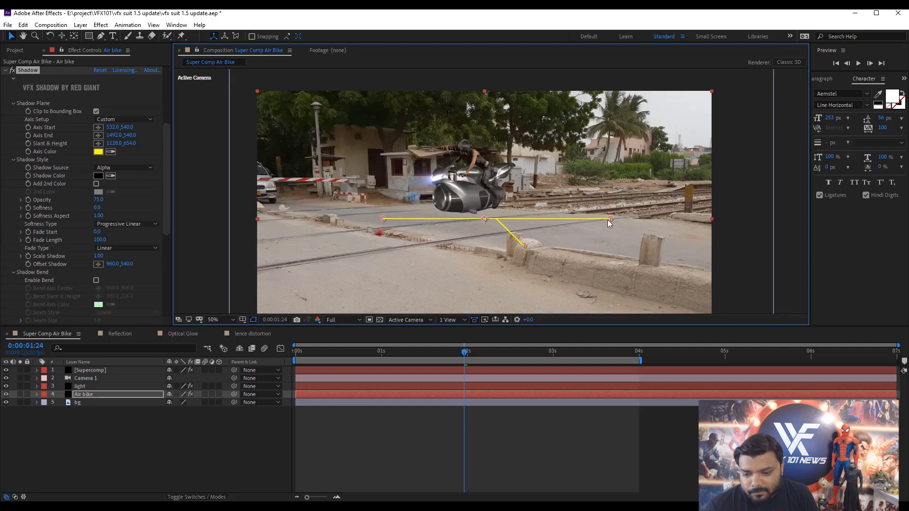
drag(609, 219, 545, 207)
text(50)
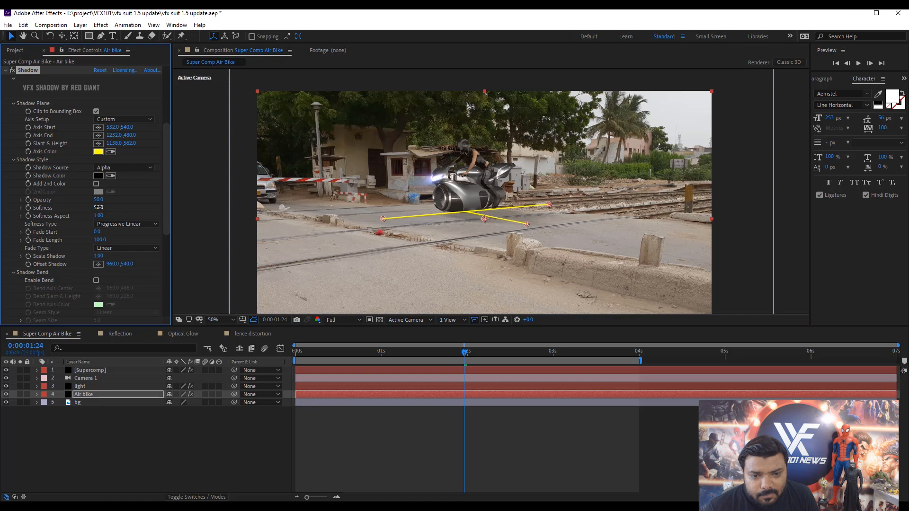
Raise the shadow Softness from 10 to 20 and view the result without guides.
click(99, 207)
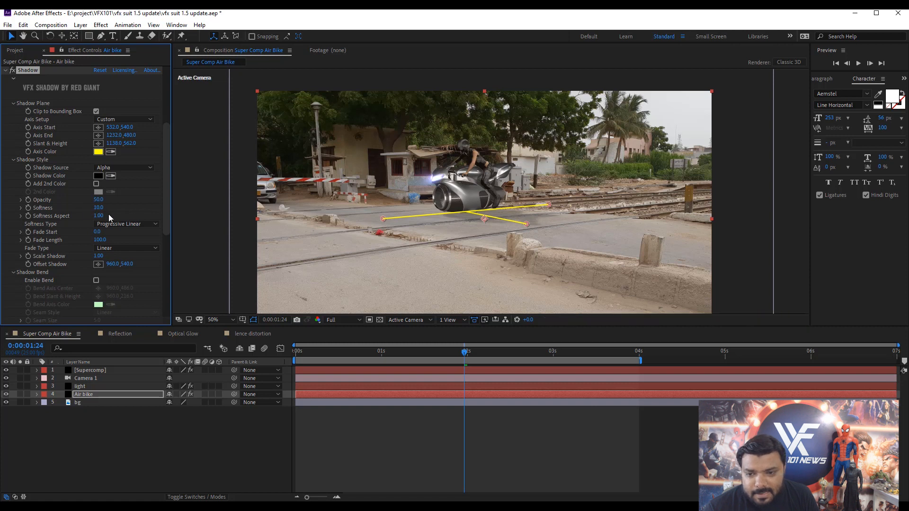
mouse_move(344, 232)
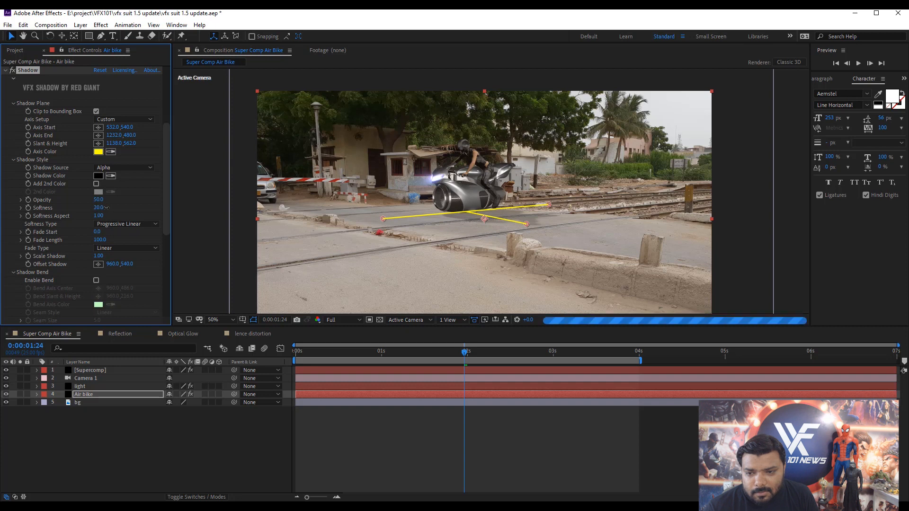
click(76, 401)
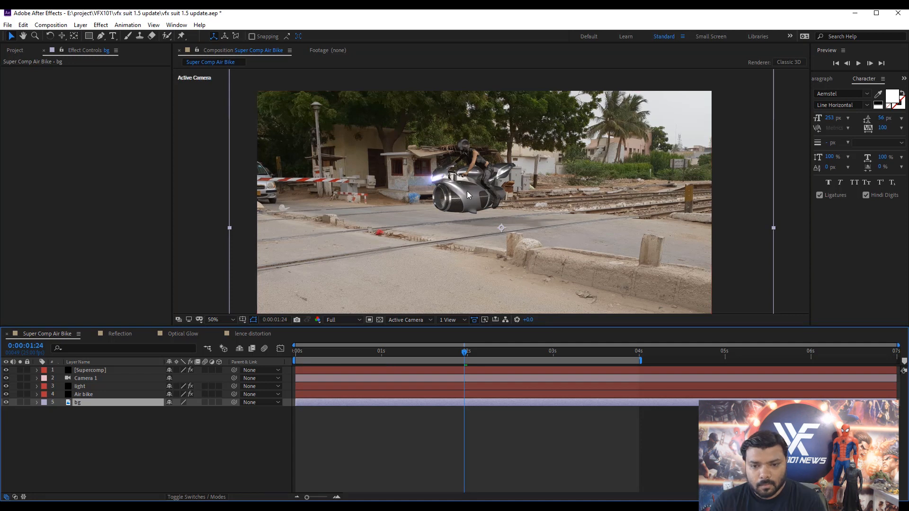
Set the Air bike's Element Render Settings lighting to the Natural preset.
click(84, 394)
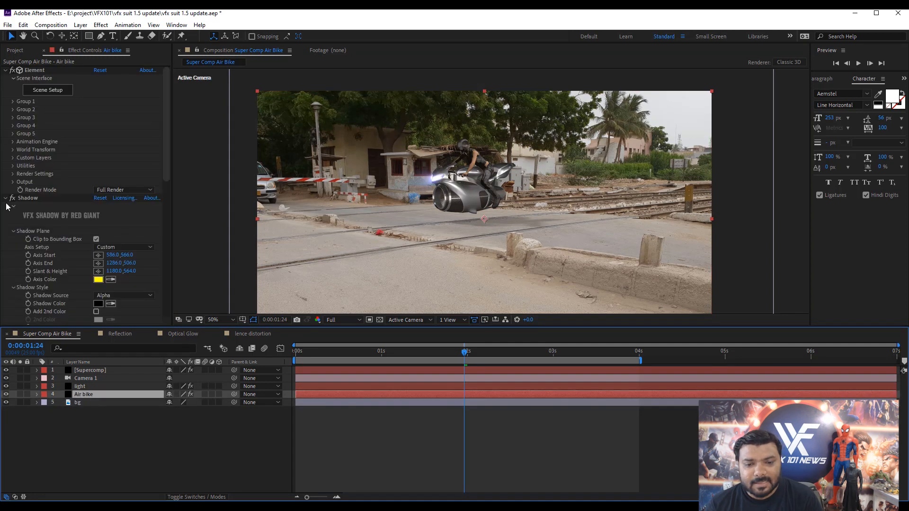
click(6, 198)
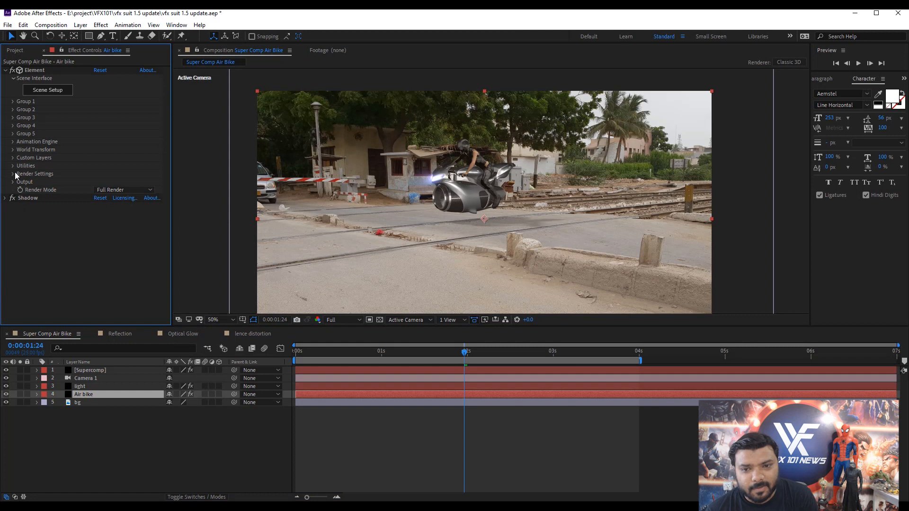
click(15, 173)
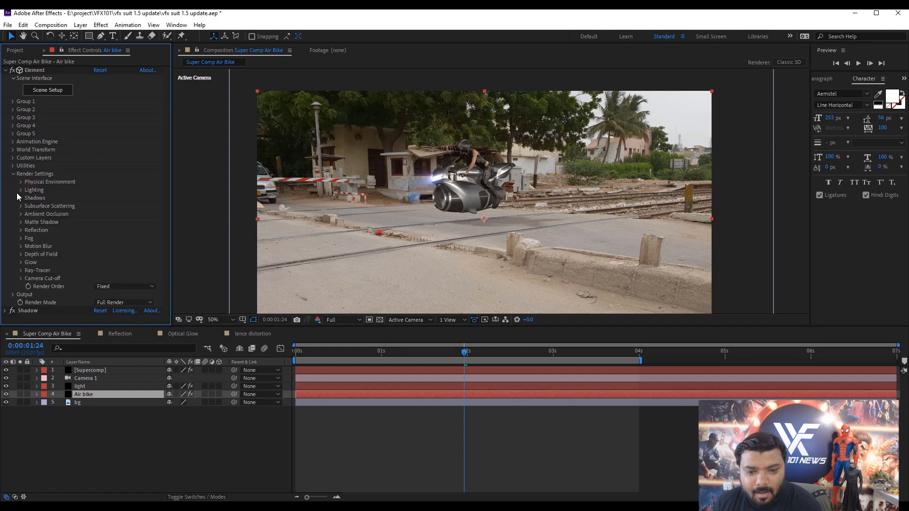
click(13, 197)
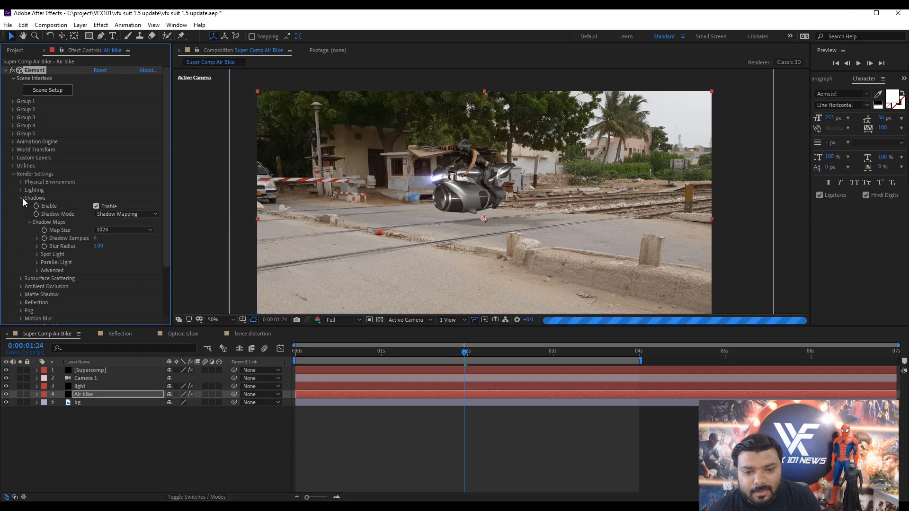
click(22, 197)
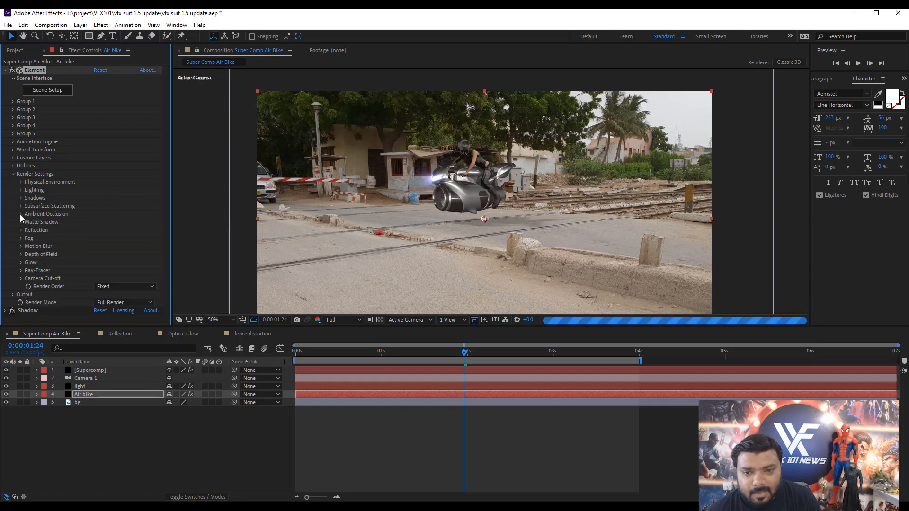
click(20, 213)
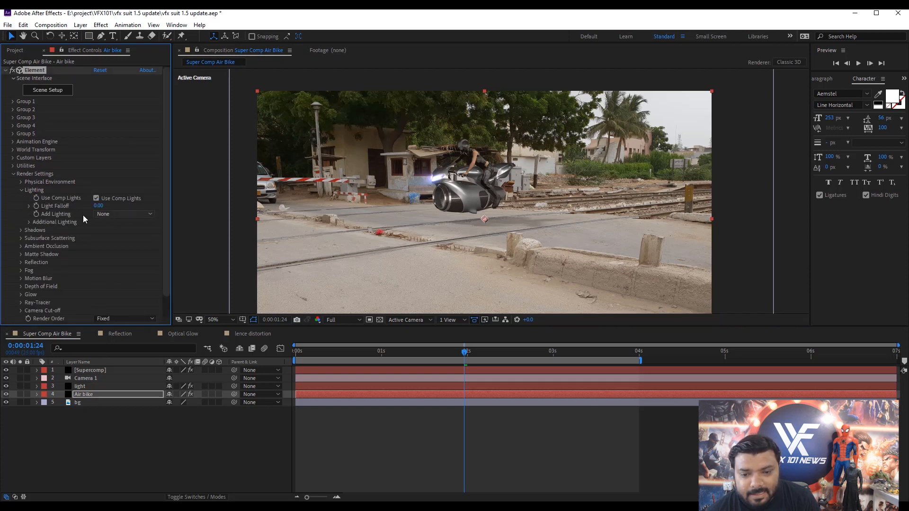
click(125, 214)
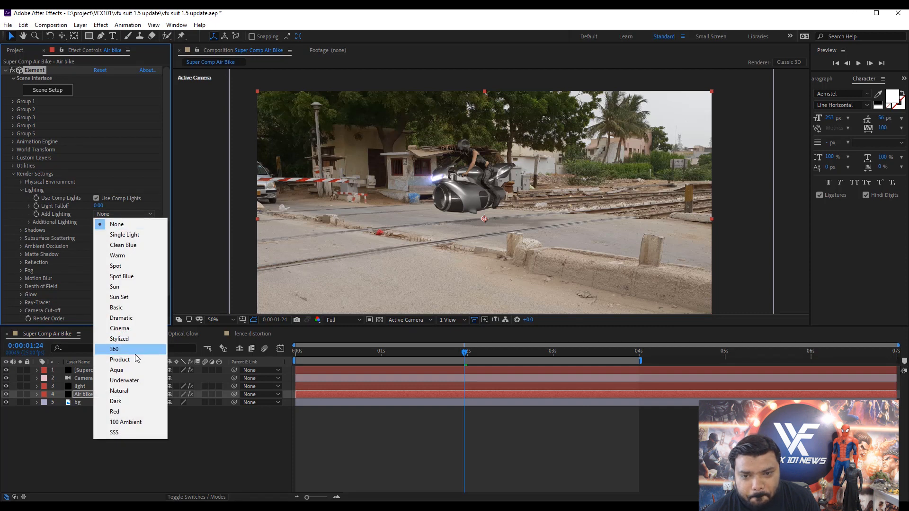
click(119, 391)
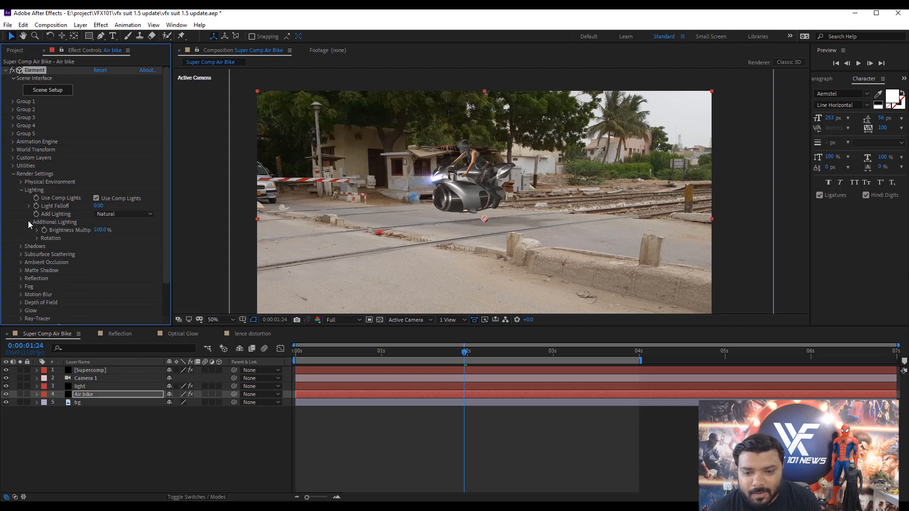
Adjust the rotation of Element's Additional Lighting on the air bike.
click(37, 238)
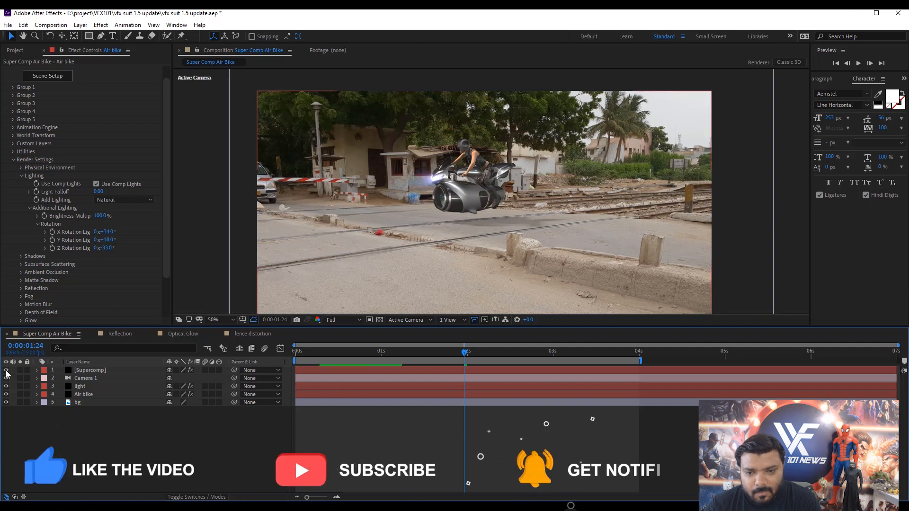
click(120, 333)
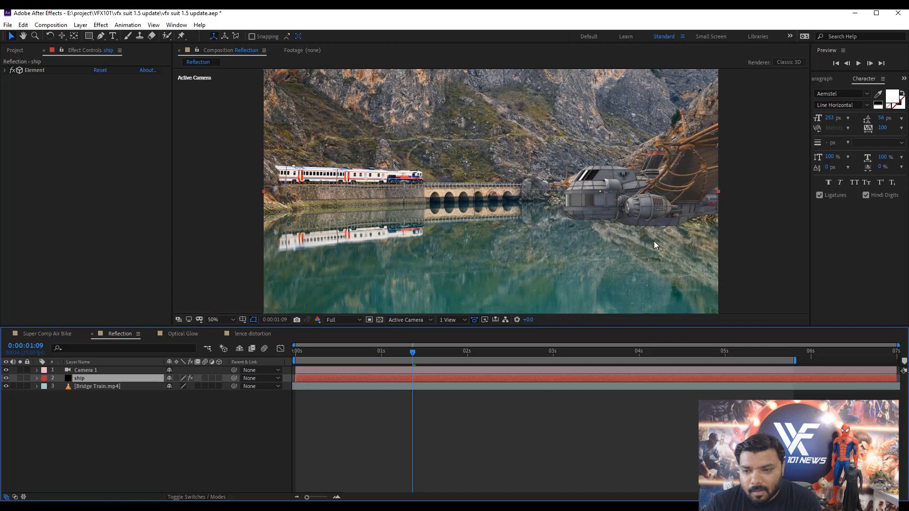
mouse_move(87, 23)
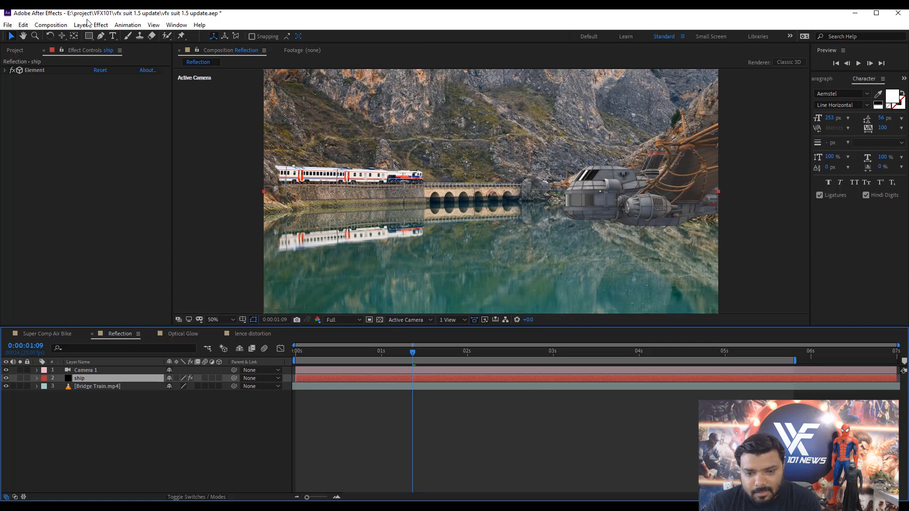
Apply RG VFX Reflection to the ship and move the reflection plane up to the waterline.
click(101, 24)
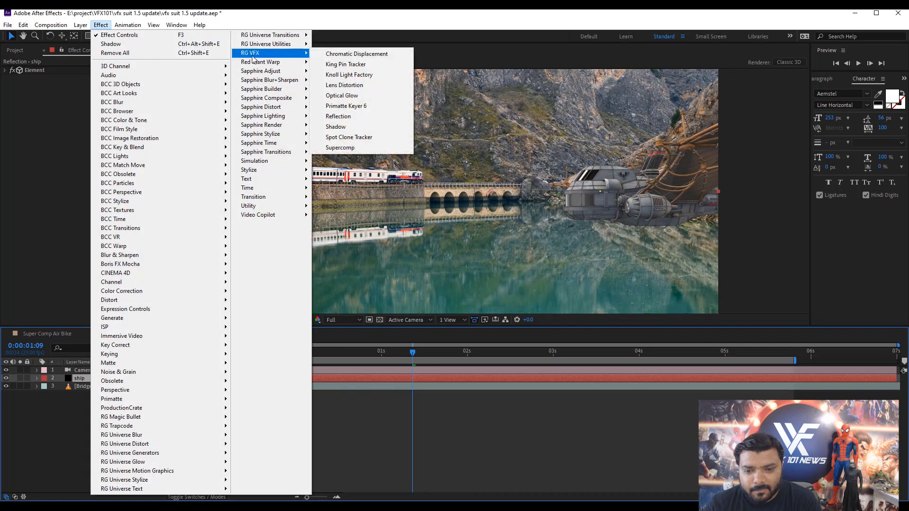
click(338, 116)
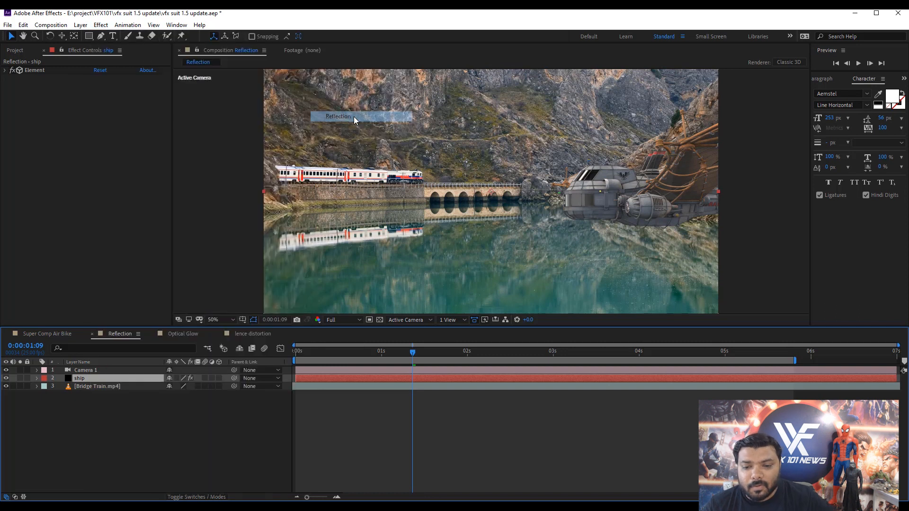
click(29, 70)
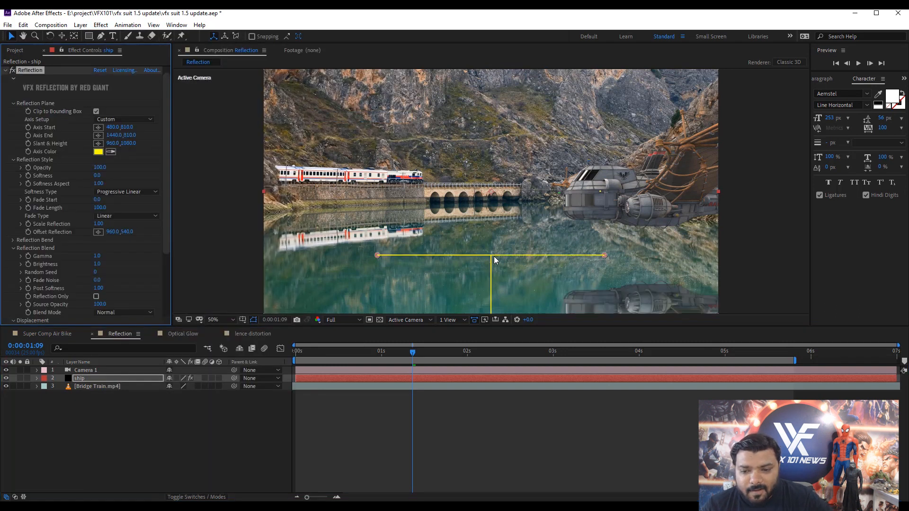
drag(492, 255, 608, 232)
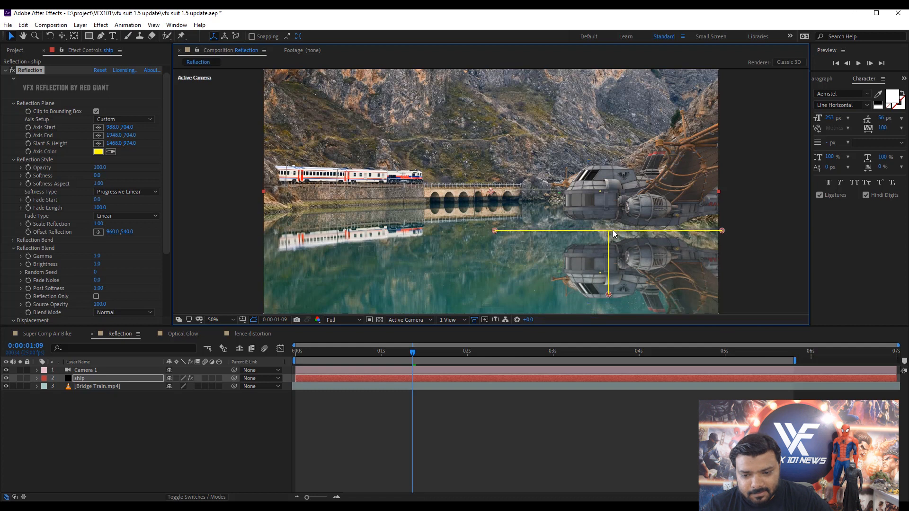
drag(607, 231, 607, 221)
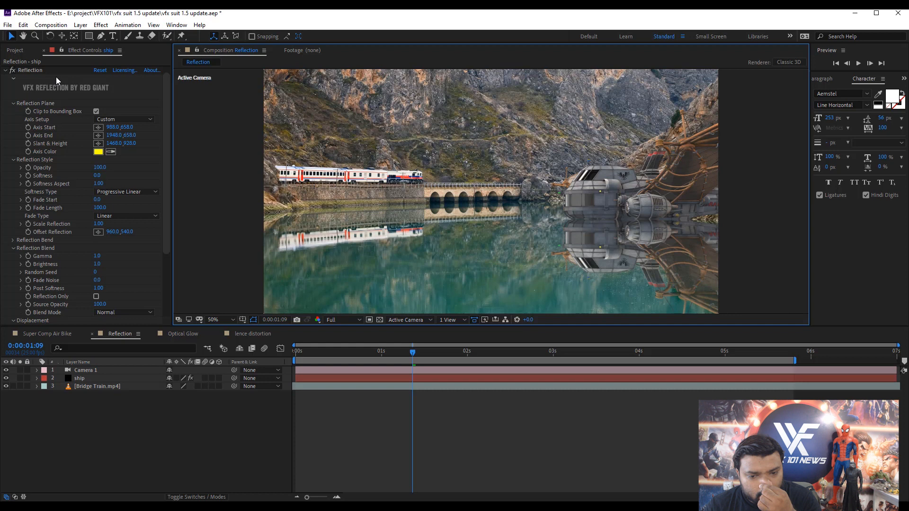
Set the reflection Softness to 9.
click(79, 377)
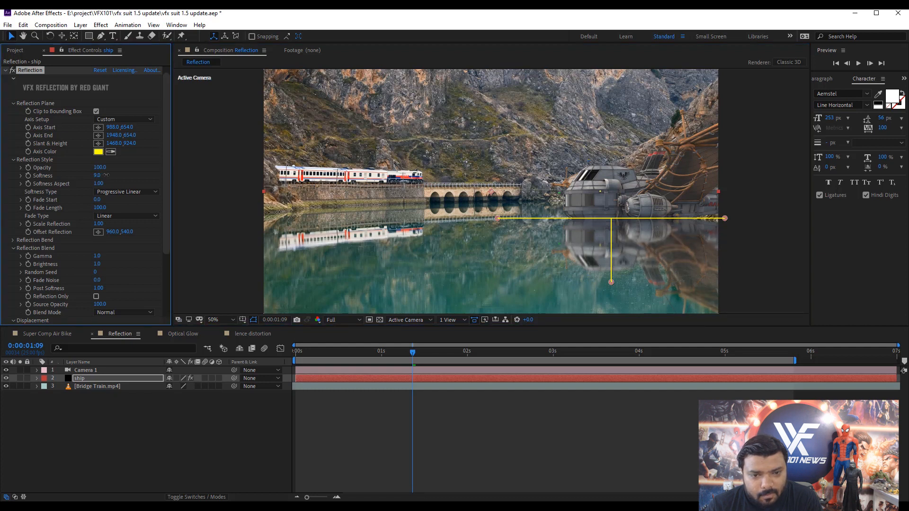
mouse_move(203, 211)
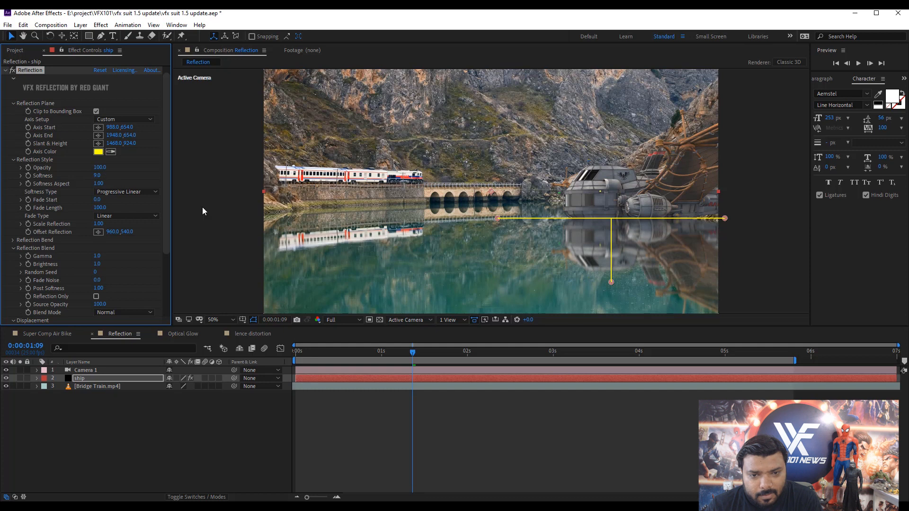
scroll(down, 3)
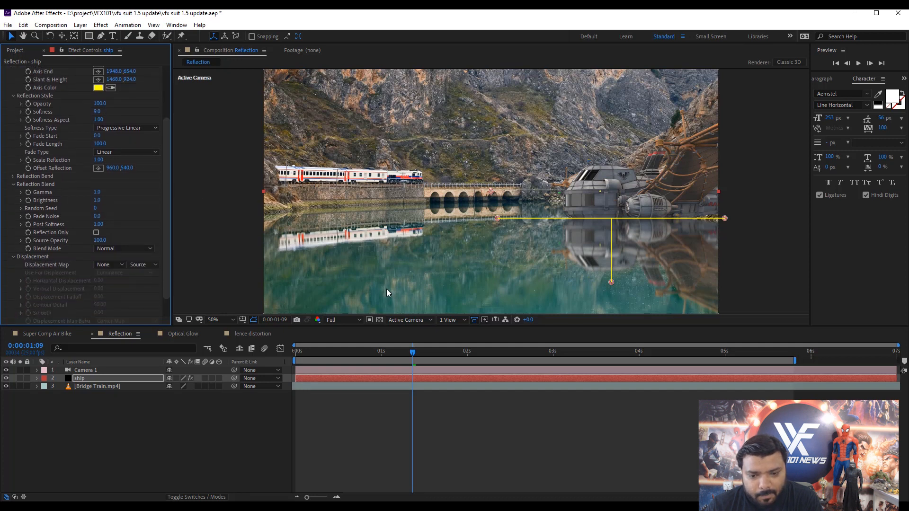
Displace the reflection with the Bridge Train layer's luminance, Horizontal Displacement 3.
click(110, 265)
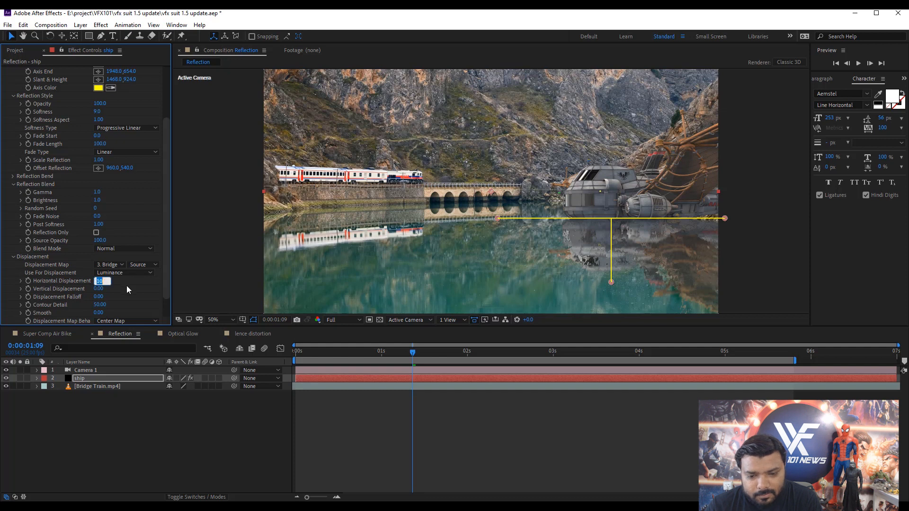
text(3.00)
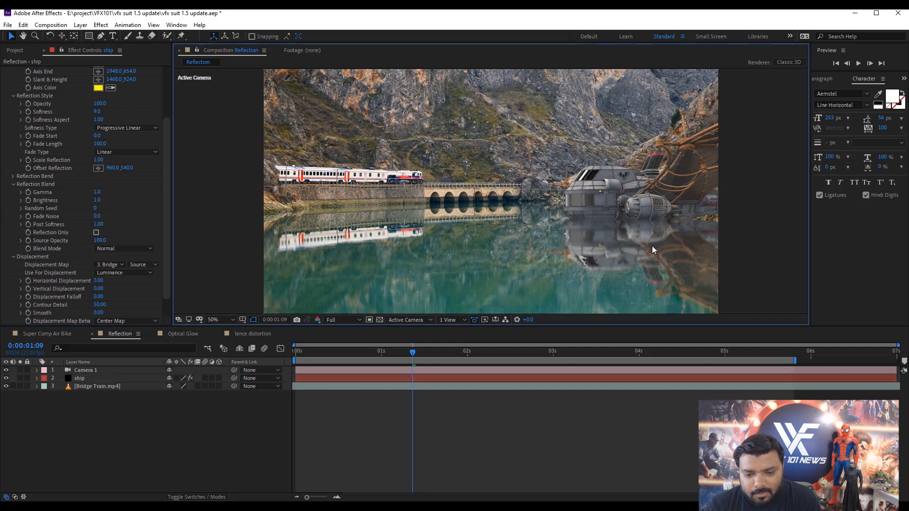
mouse_move(685, 262)
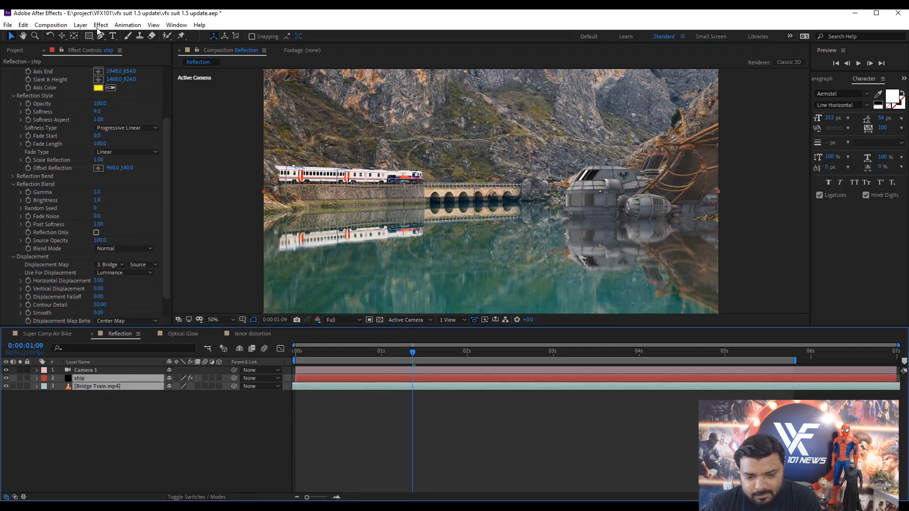
Apply Supercomp to Bridge Train and give the ship row Color Correction with Match Background.
click(100, 25)
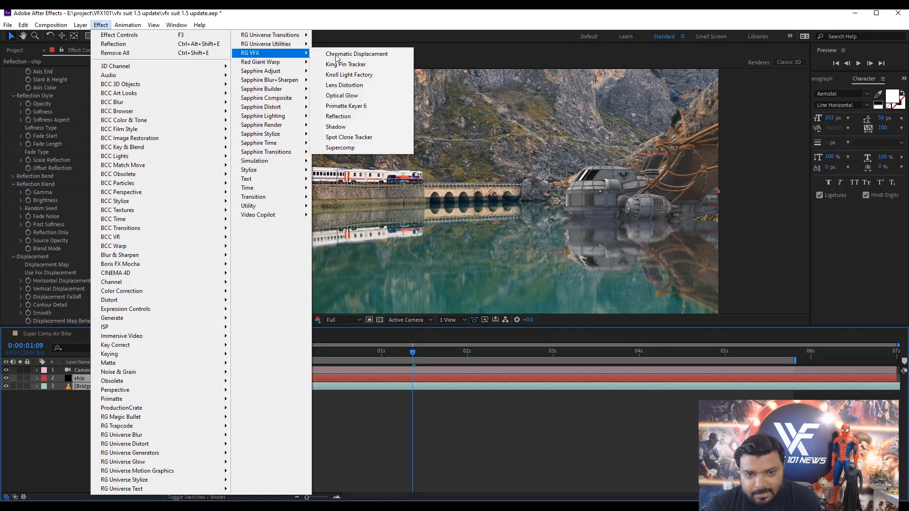
click(340, 148)
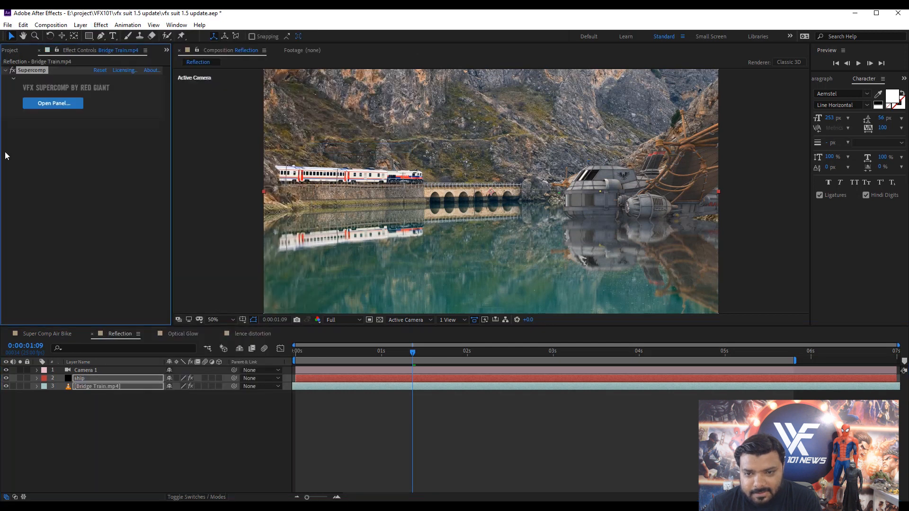
click(53, 102)
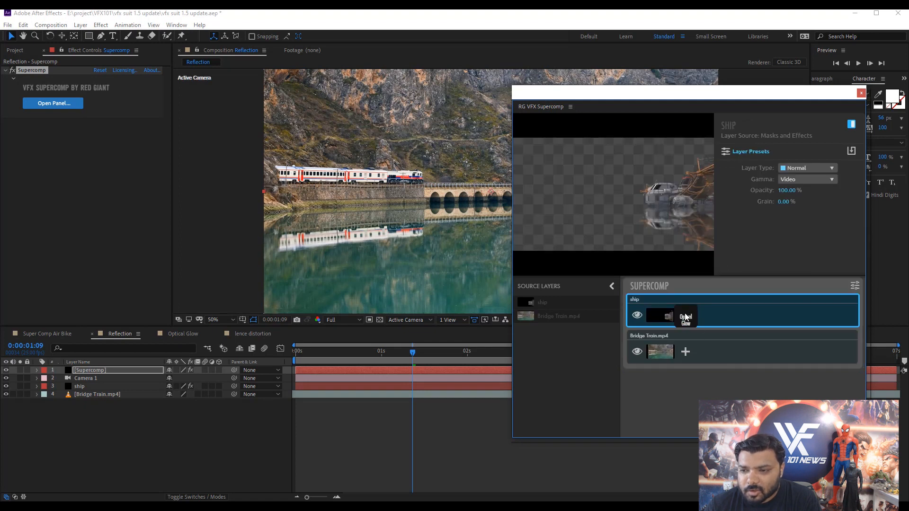
click(685, 314)
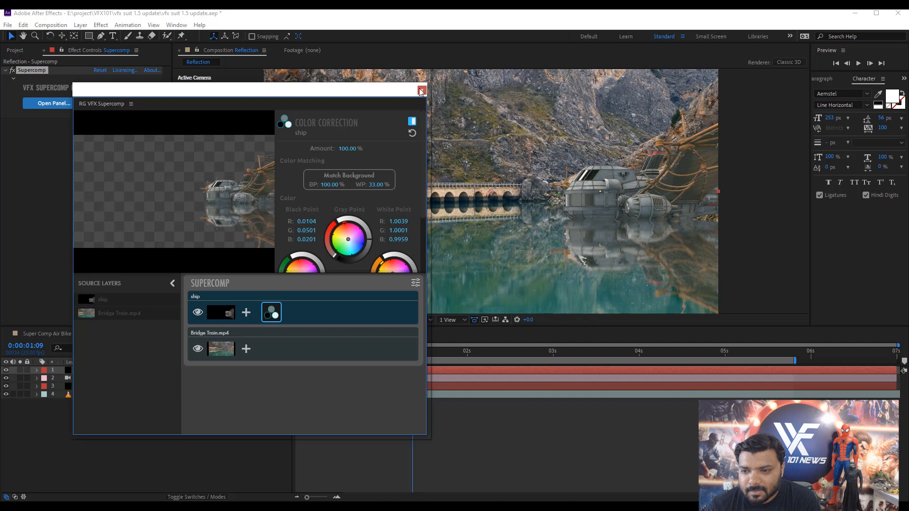
click(421, 91)
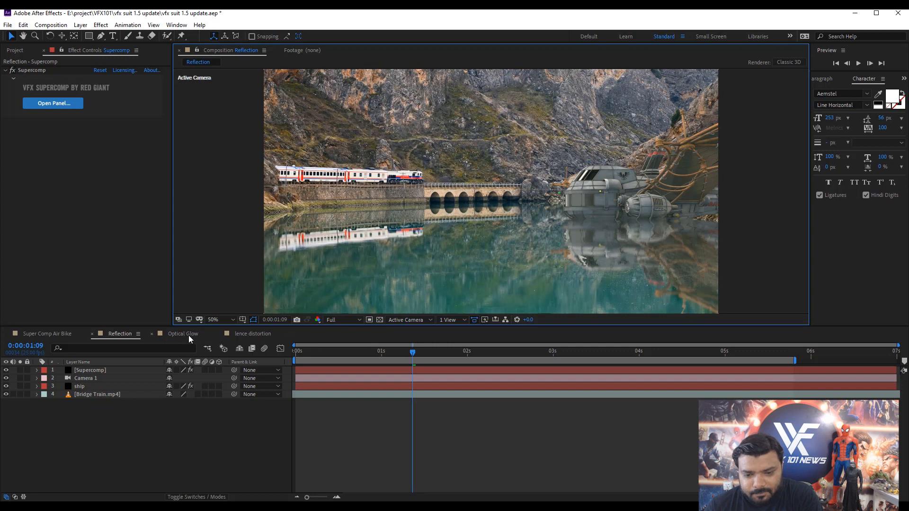
Switch to the Optical Glow comp and apply RG VFX Optical Glow to the dancing clip.
click(182, 333)
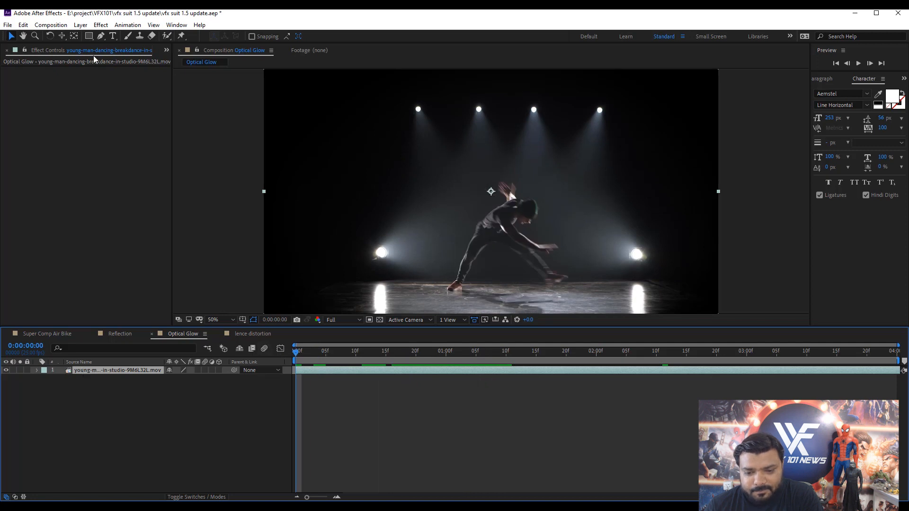
click(101, 24)
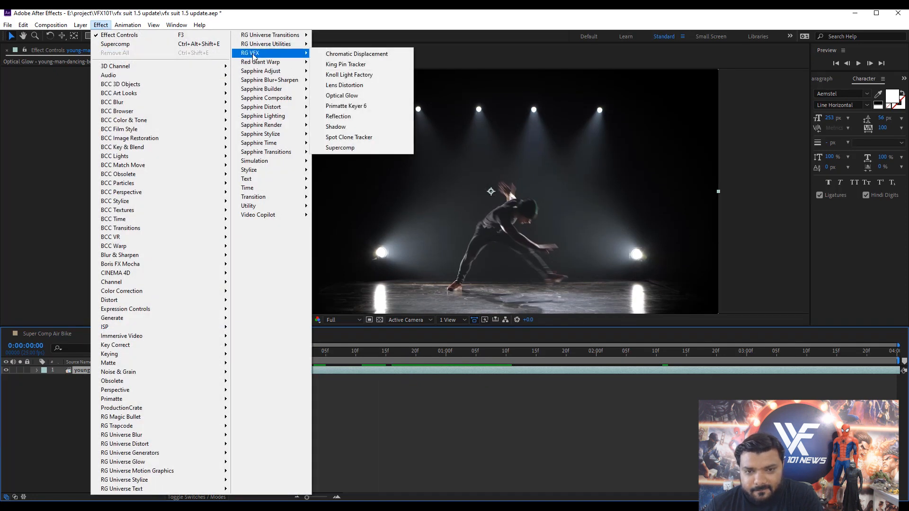
mouse_move(341, 95)
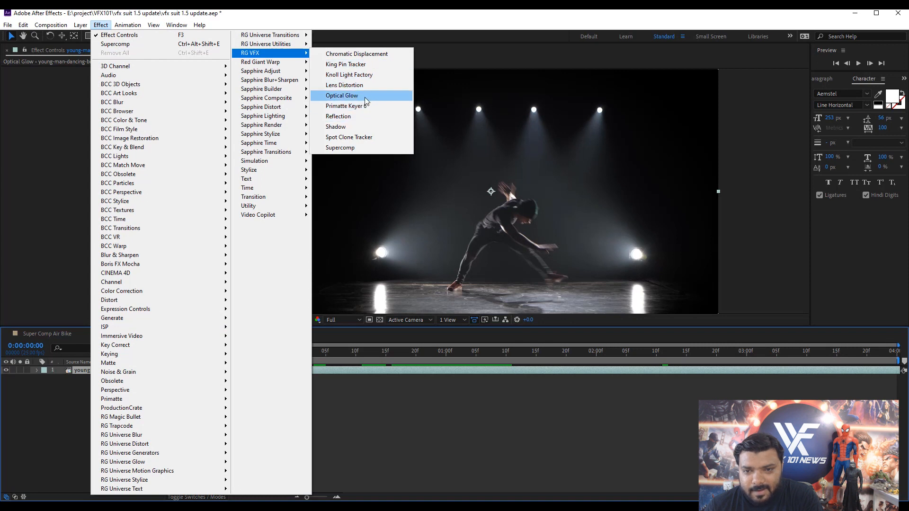
click(341, 95)
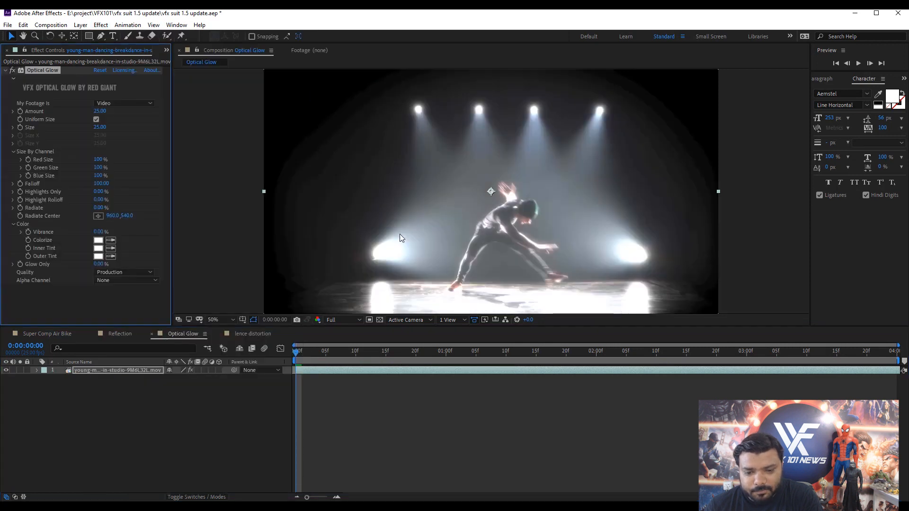
mouse_move(495, 99)
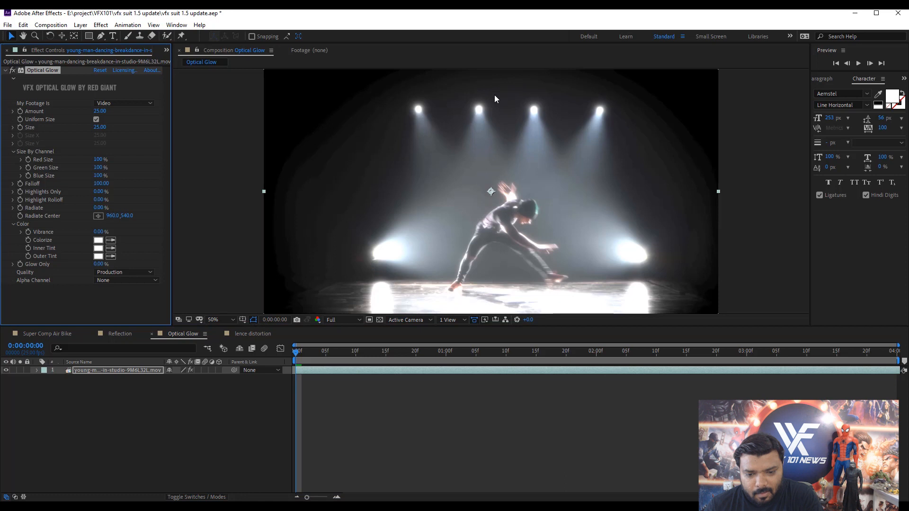
mouse_move(146, 250)
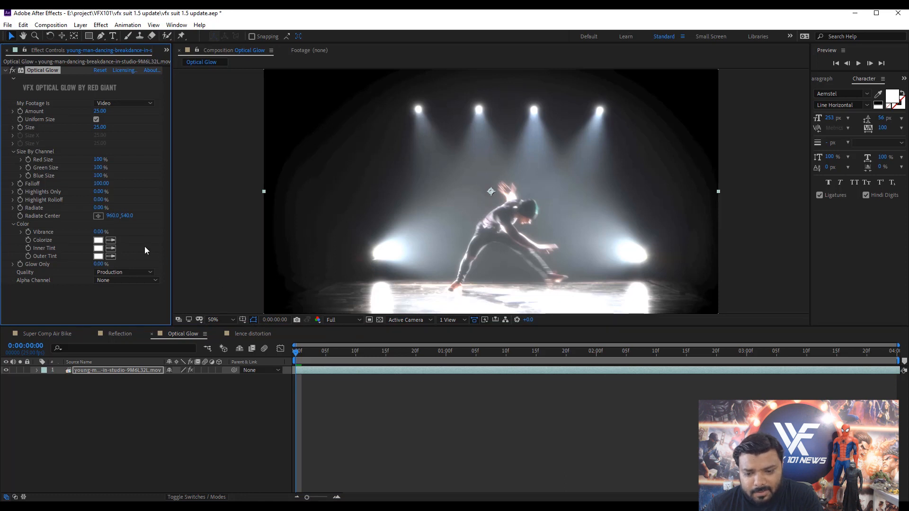
mouse_move(48, 213)
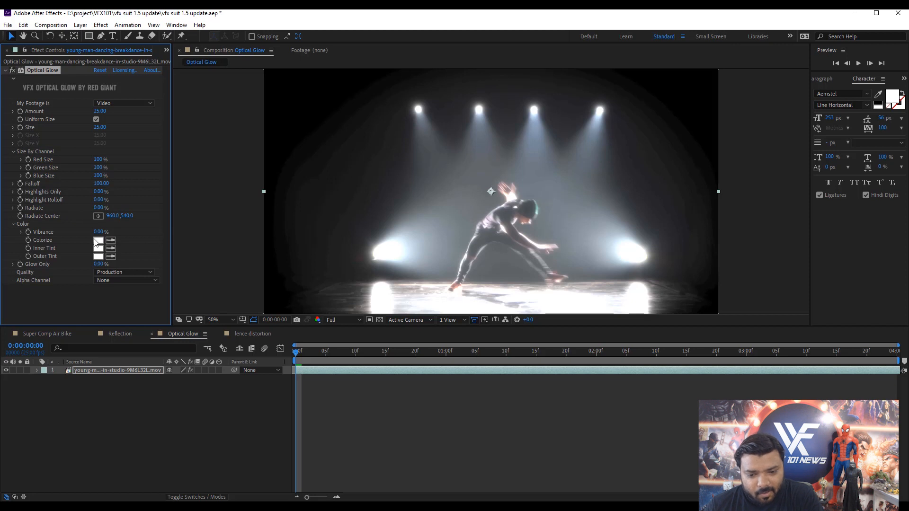
Set the Optical Glow's Colorize tint to blue and its Inner Tint to red.
click(98, 239)
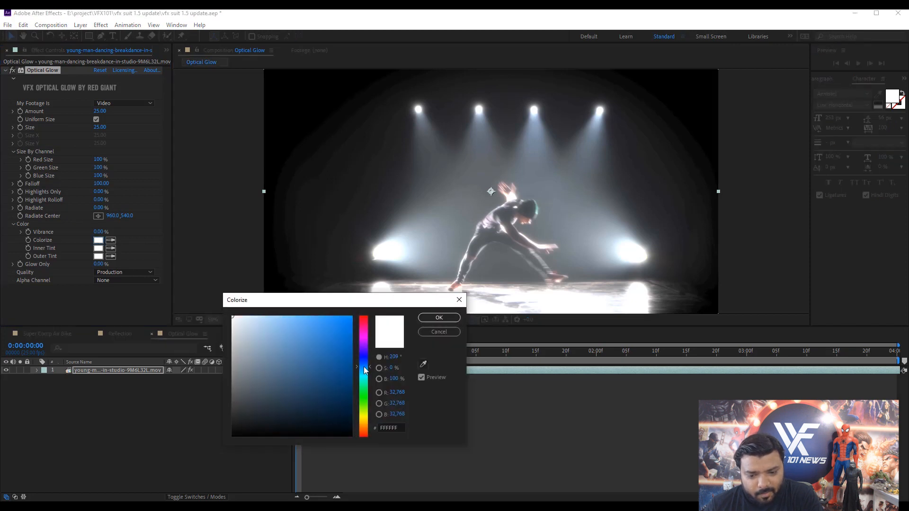
click(438, 318)
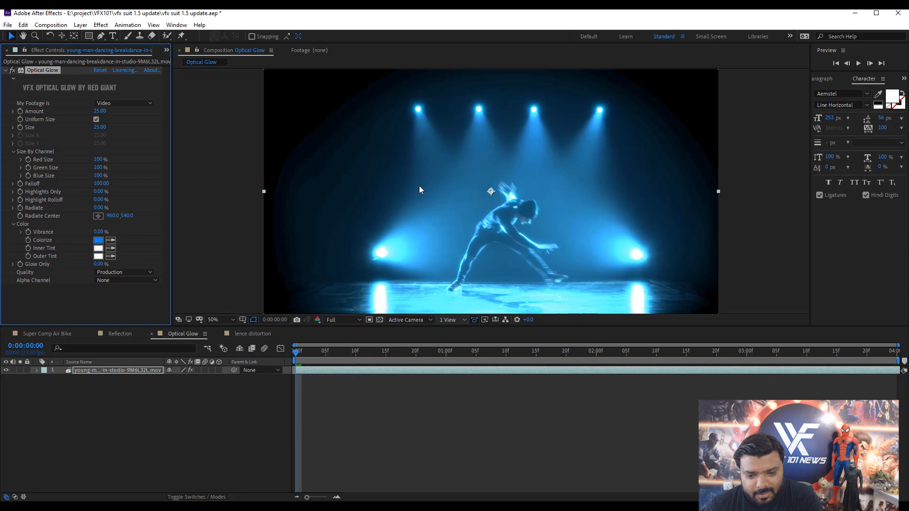
click(98, 248)
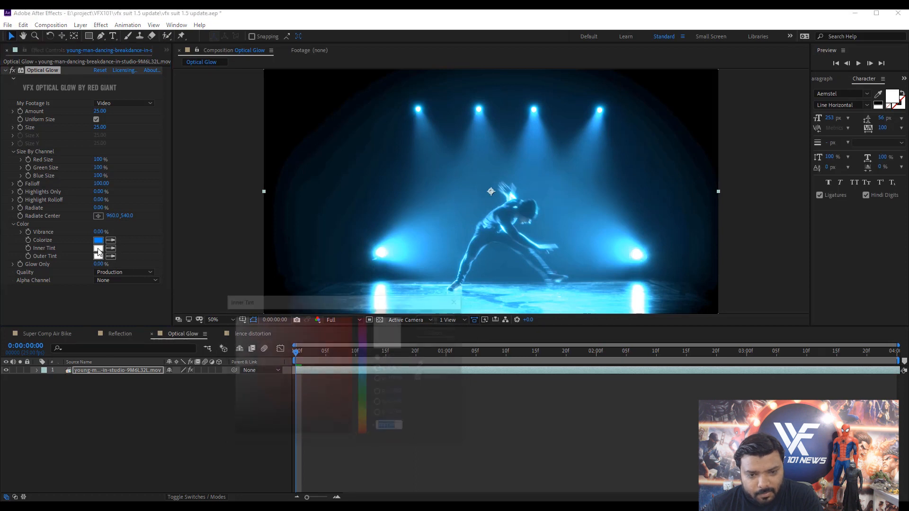
click(97, 247)
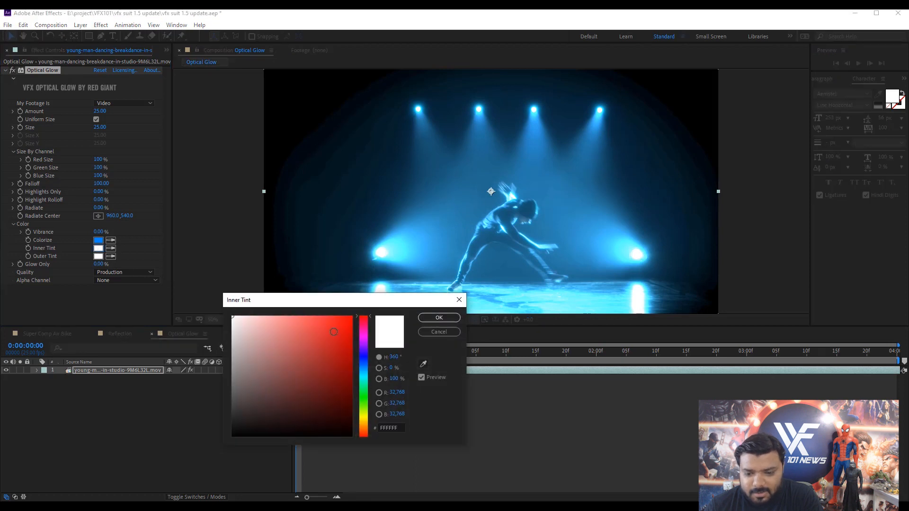
click(438, 317)
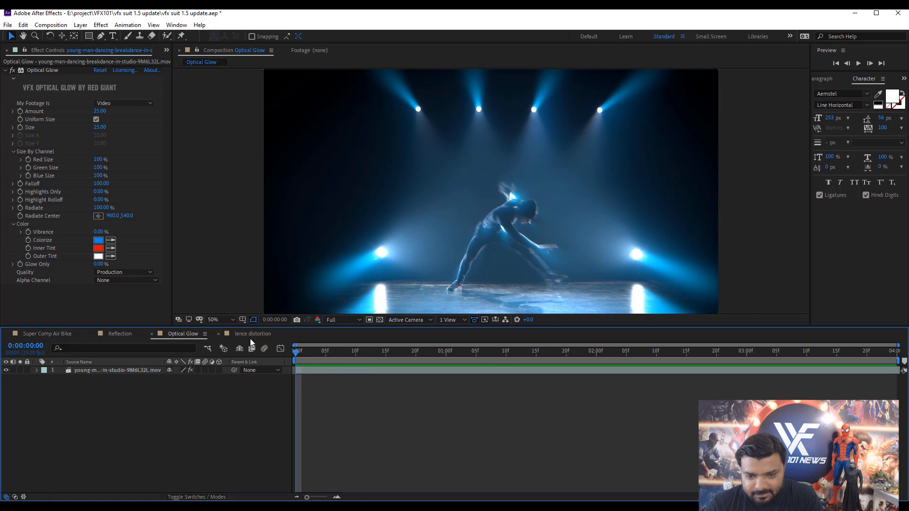
Apply Red Giant Lens Distortion to the wing footage, trace the horizon and remove the distortion.
click(251, 333)
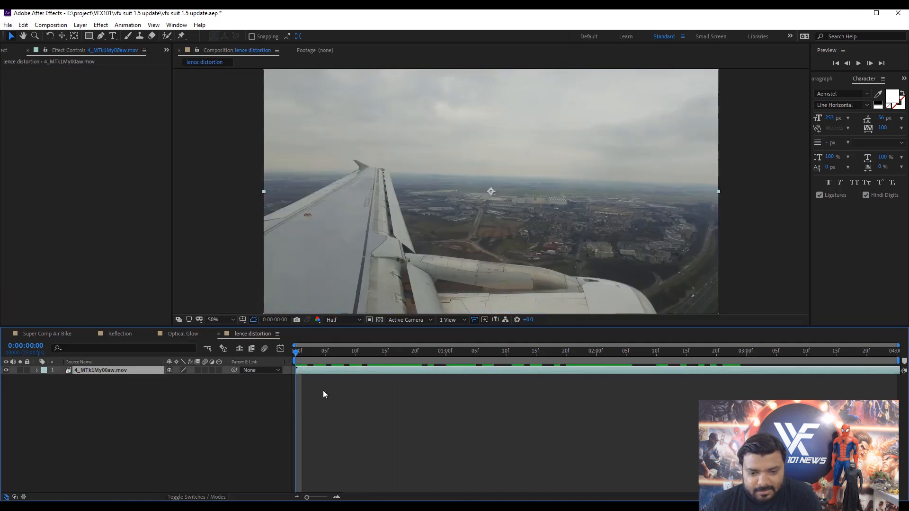
mouse_move(389, 177)
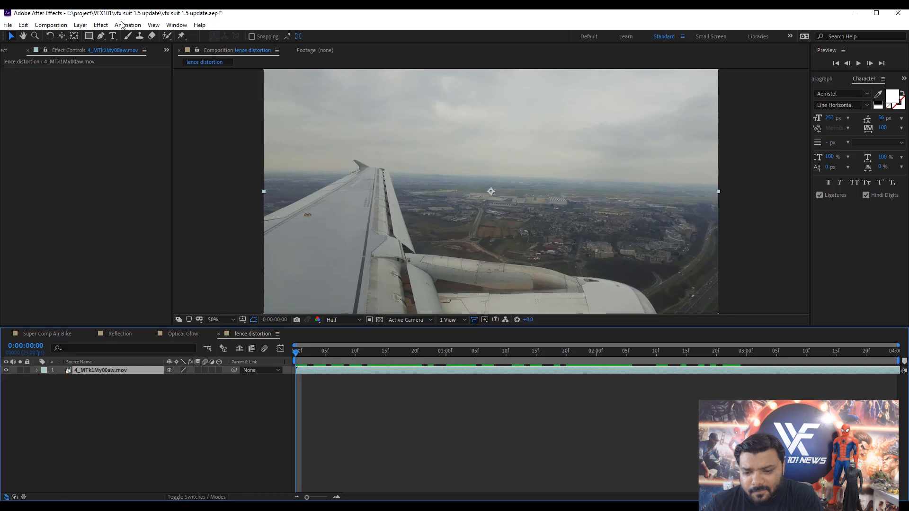
click(100, 25)
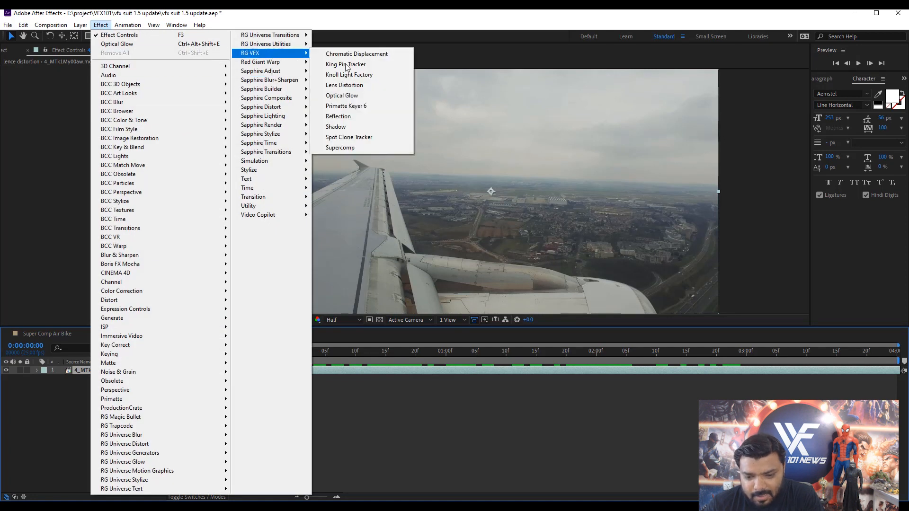
mouse_move(344, 85)
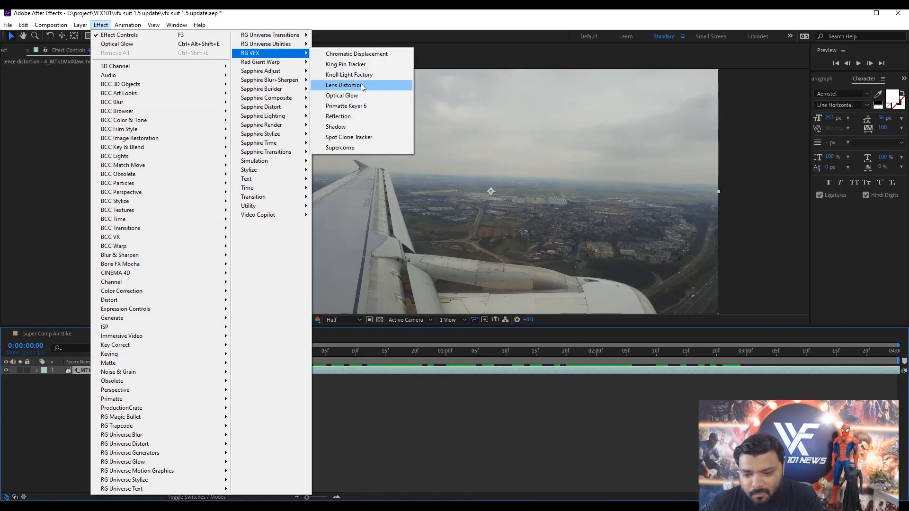
click(344, 86)
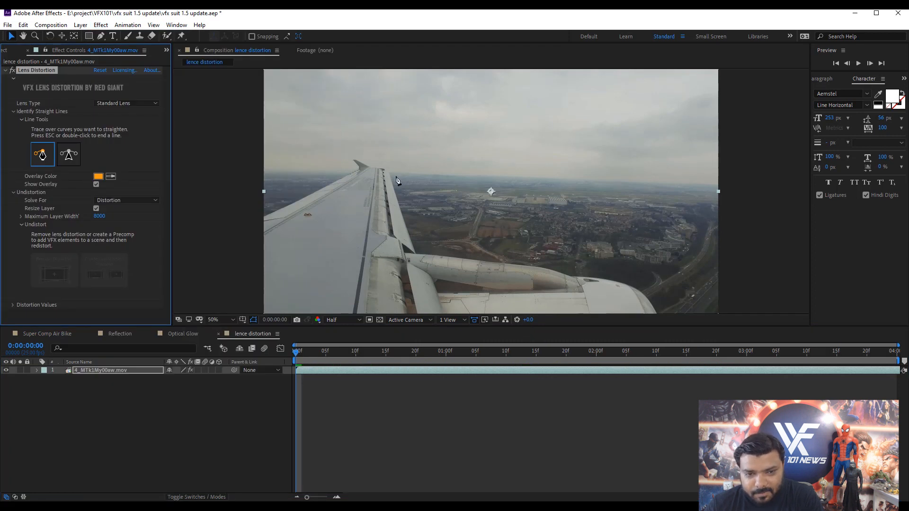
drag(394, 174, 532, 177)
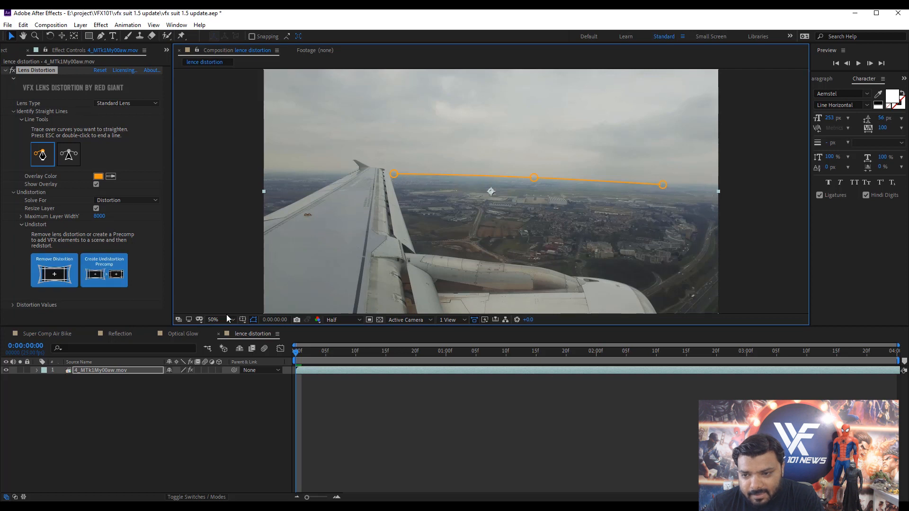
click(53, 272)
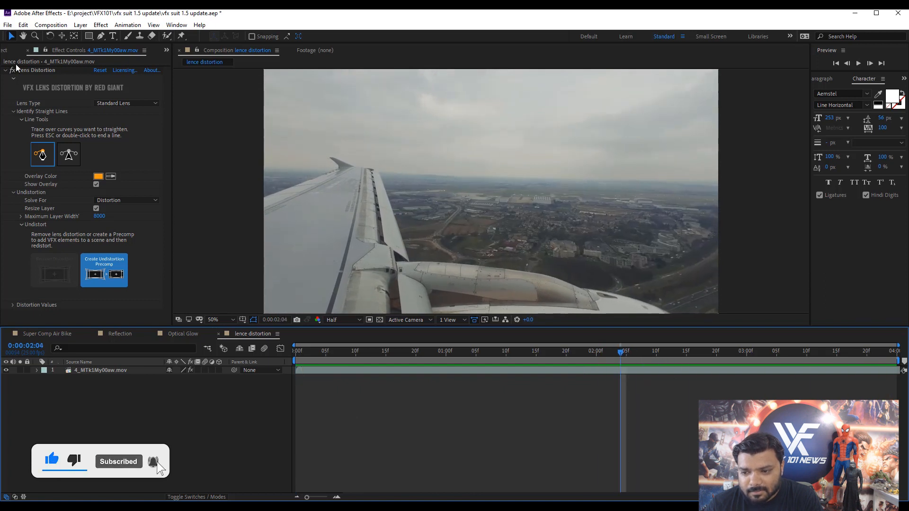
Cycle through the Super Comp Air Bike, Reflection and Optical Glow comps to review them.
click(46, 333)
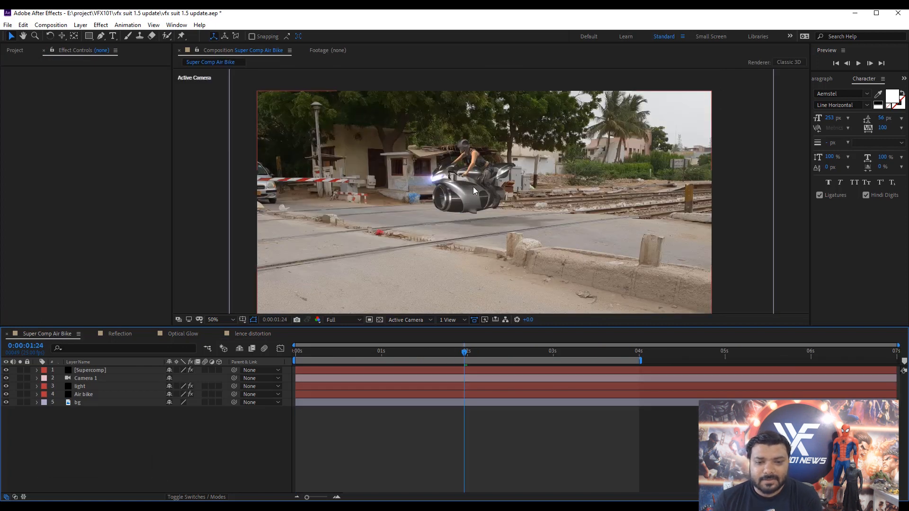
click(117, 333)
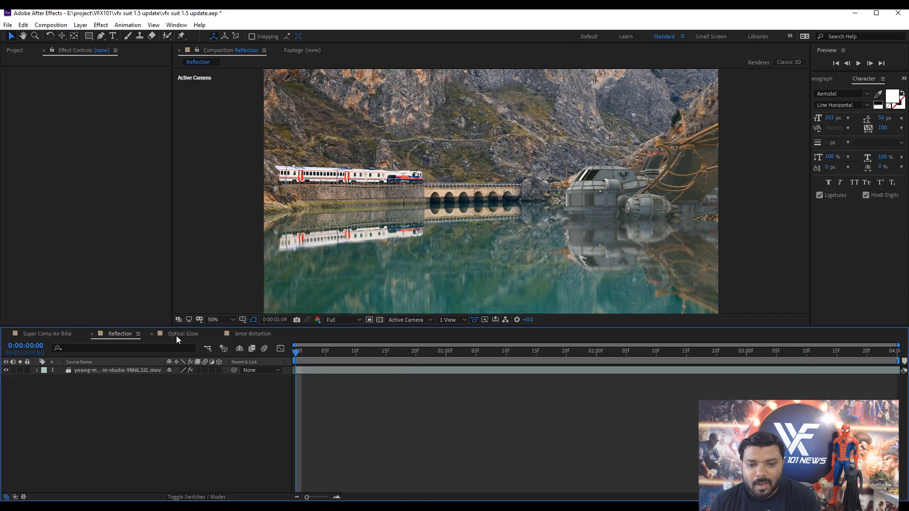
click(182, 333)
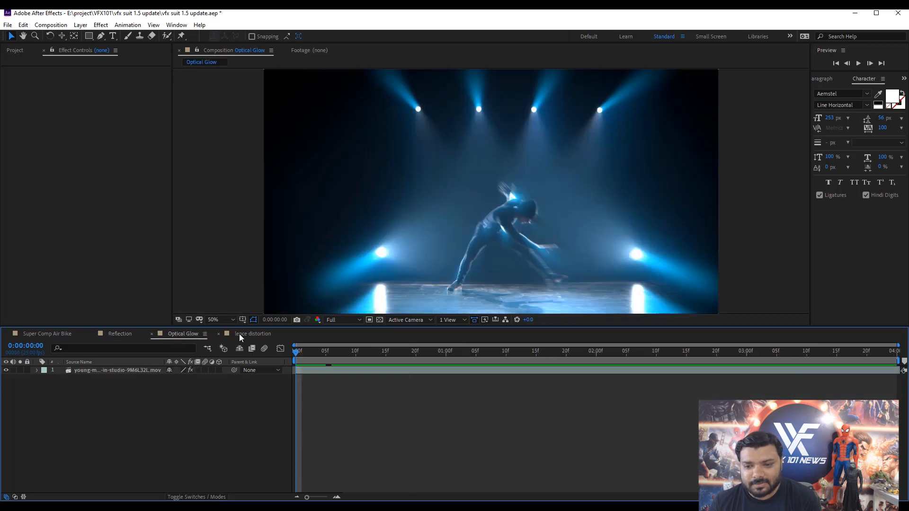